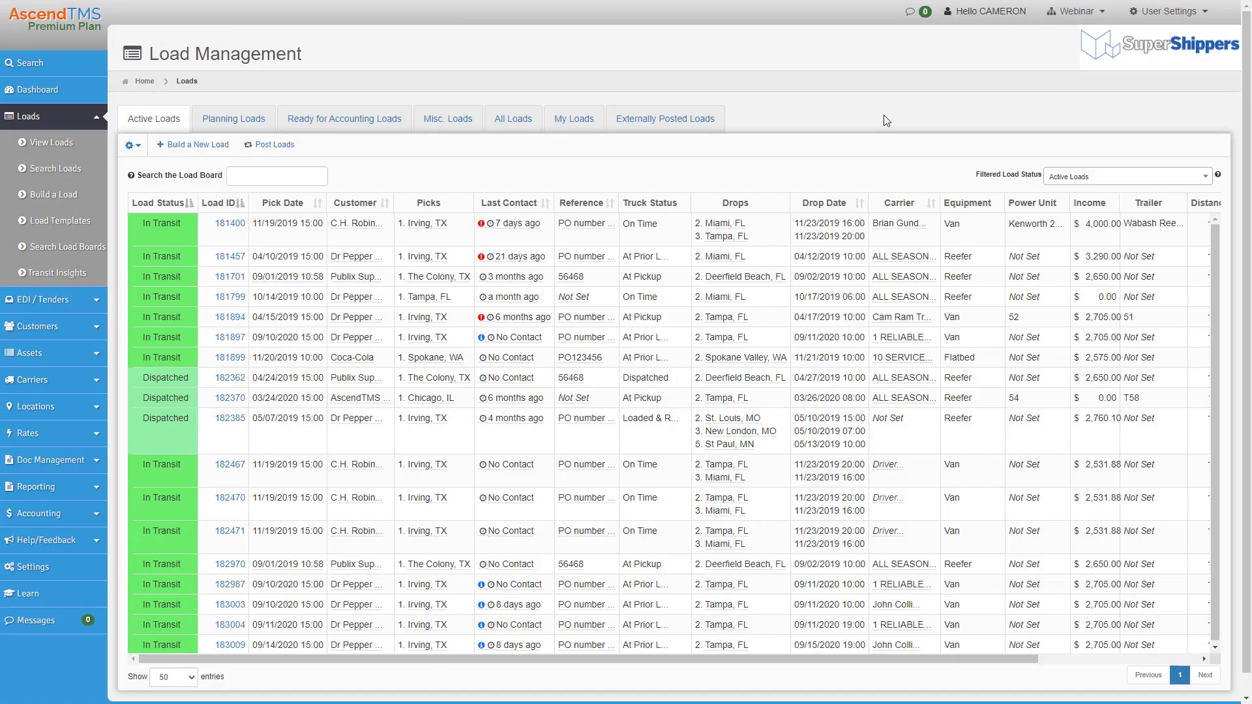
mouse_move(33, 567)
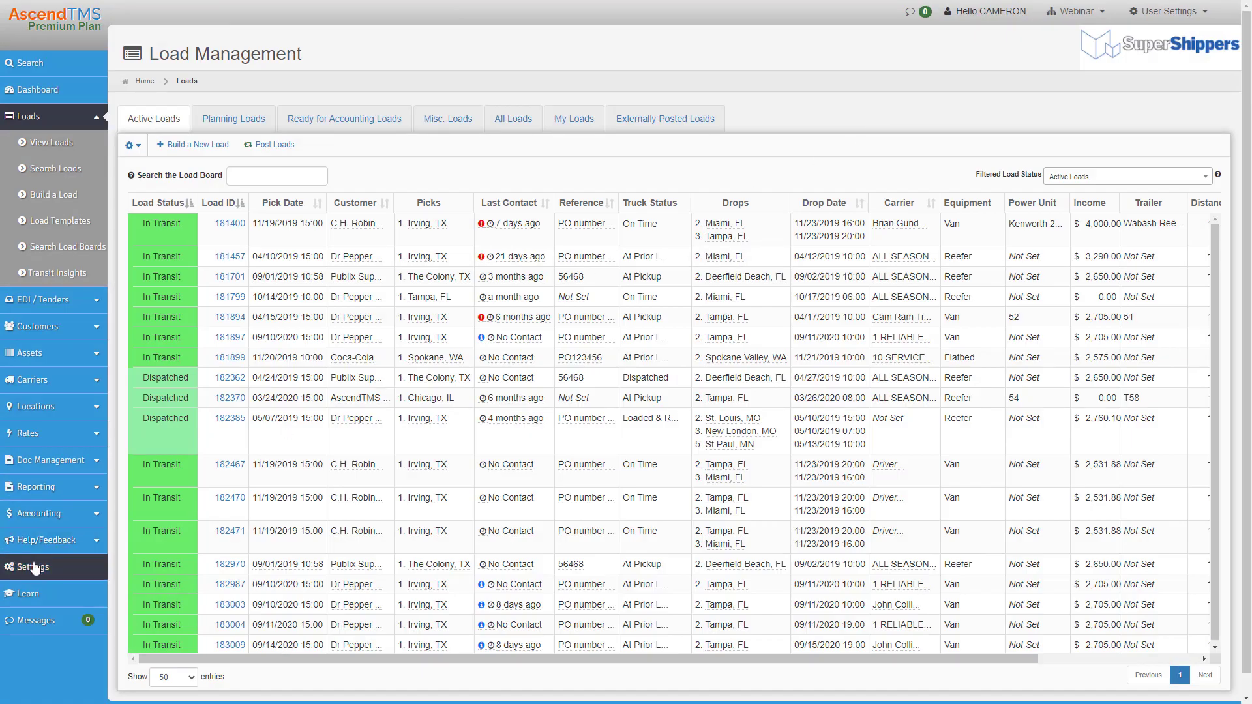
Go to the company Settings page from the left sidebar
click(33, 567)
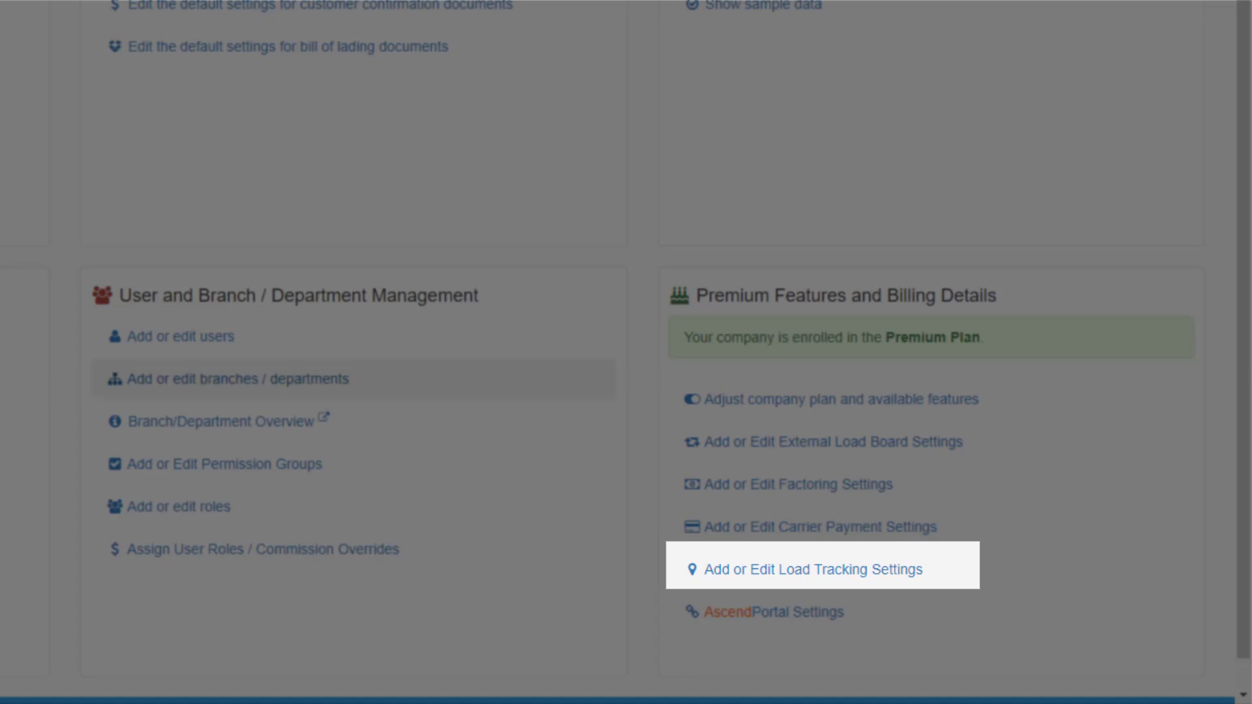
Review the Transflo section with broker division ASC3V, carrier division ASC3M and their auth tokens
click(806, 569)
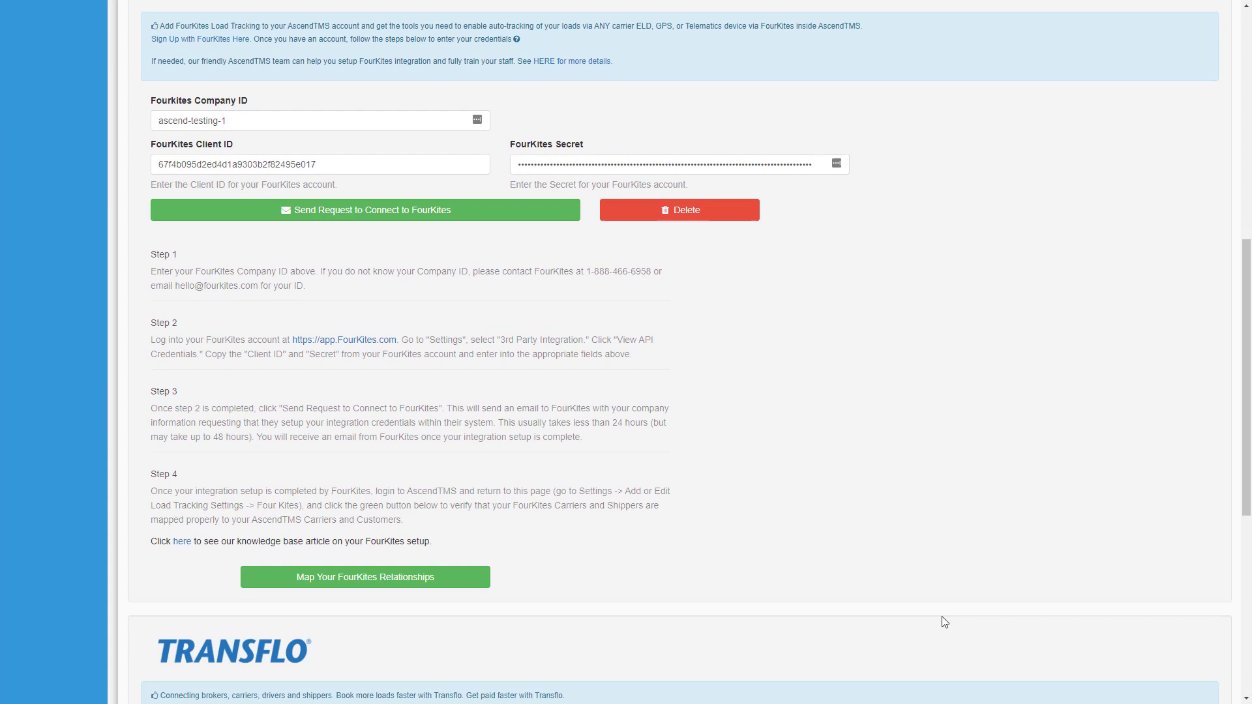
scroll(down, 3)
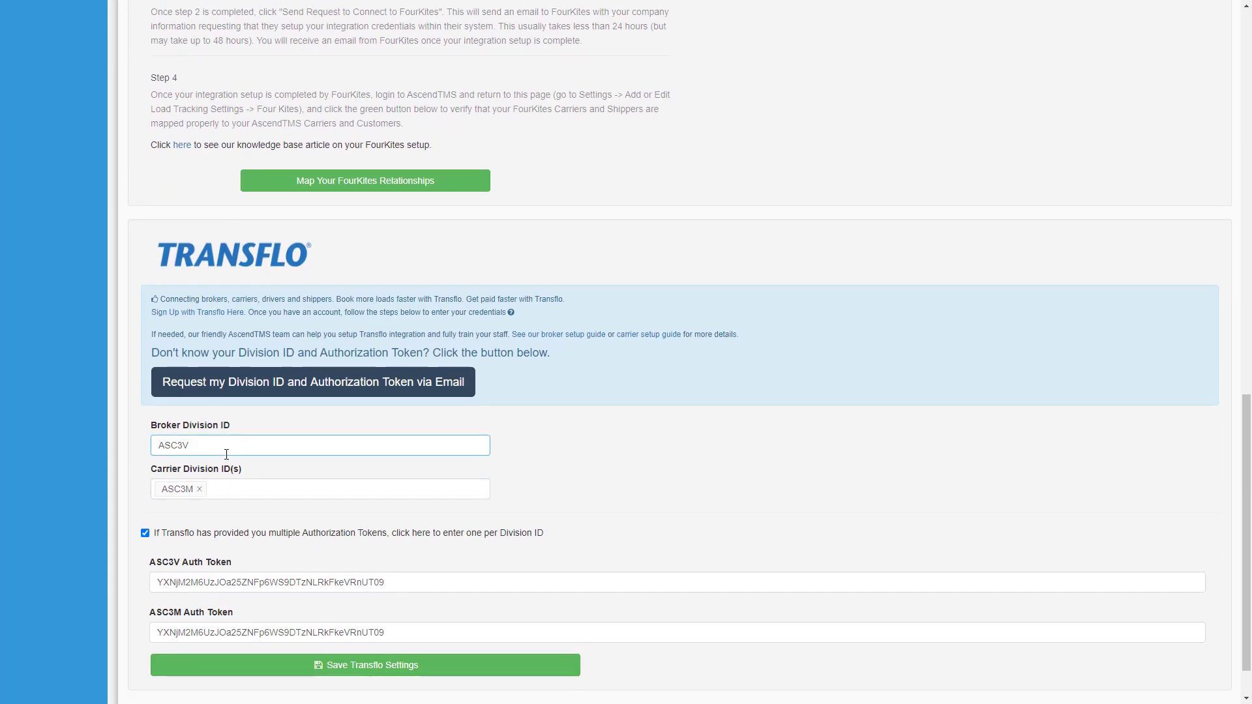
click(320, 489)
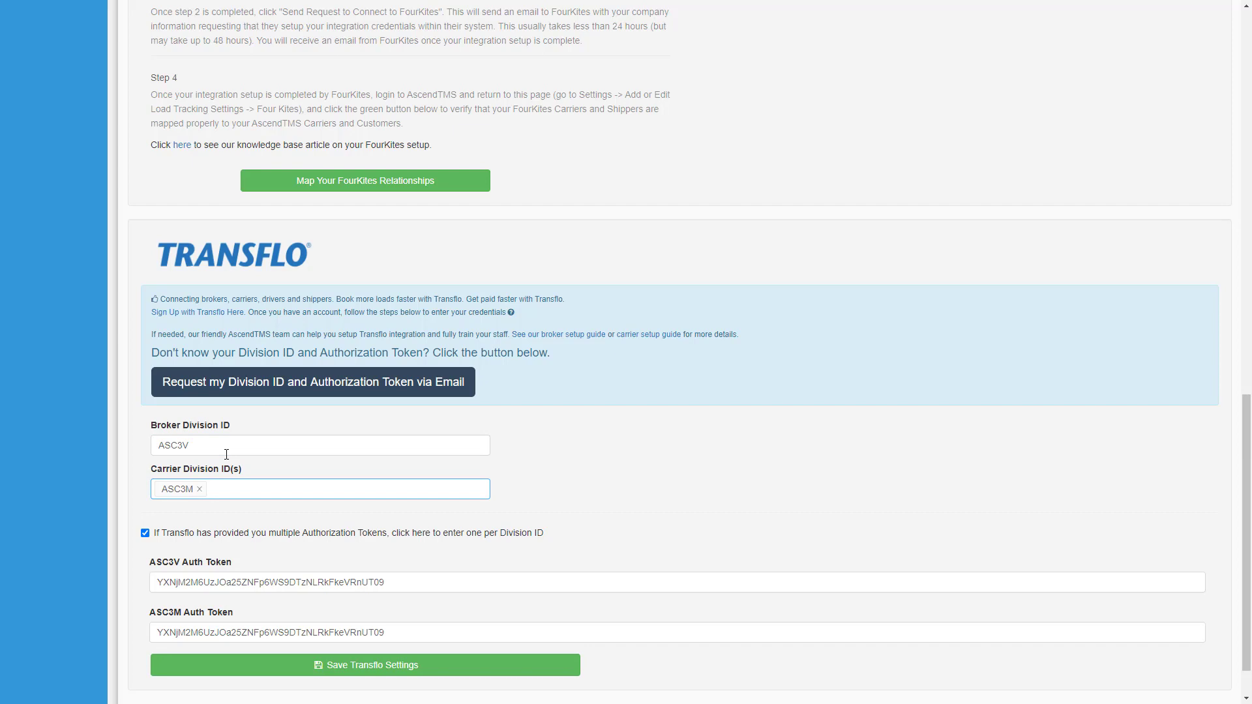
scroll(down, 3)
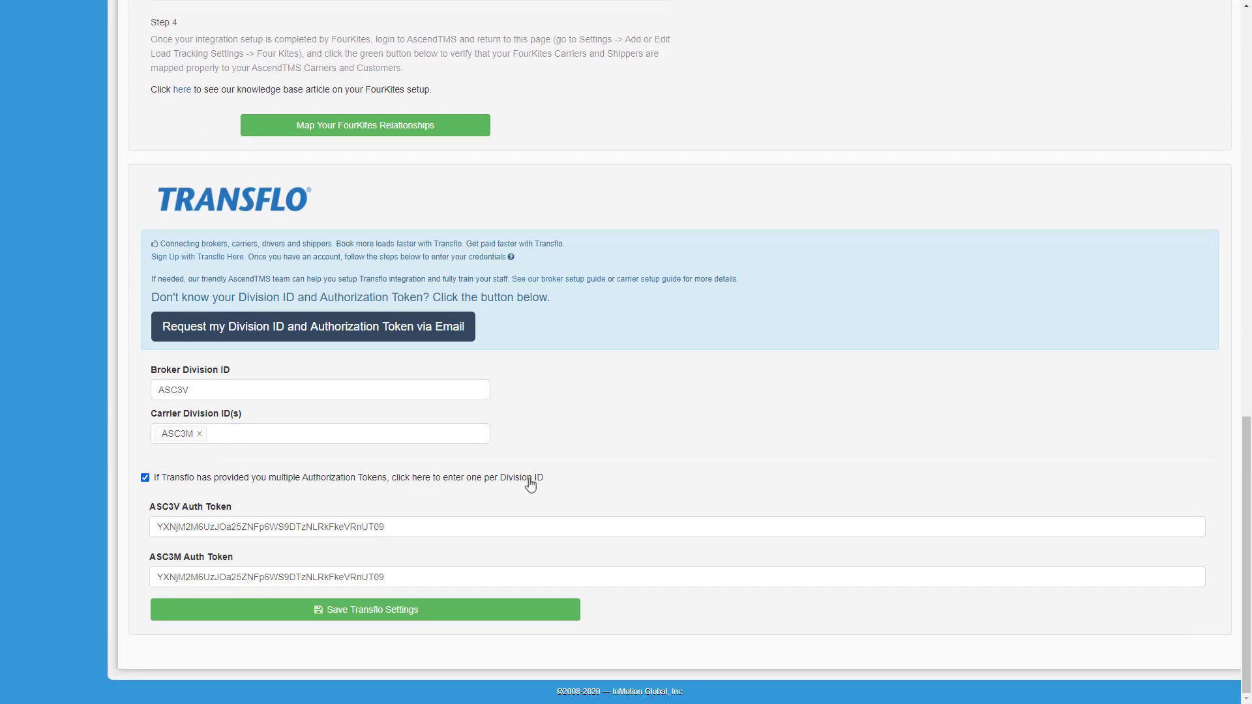
mouse_move(344, 302)
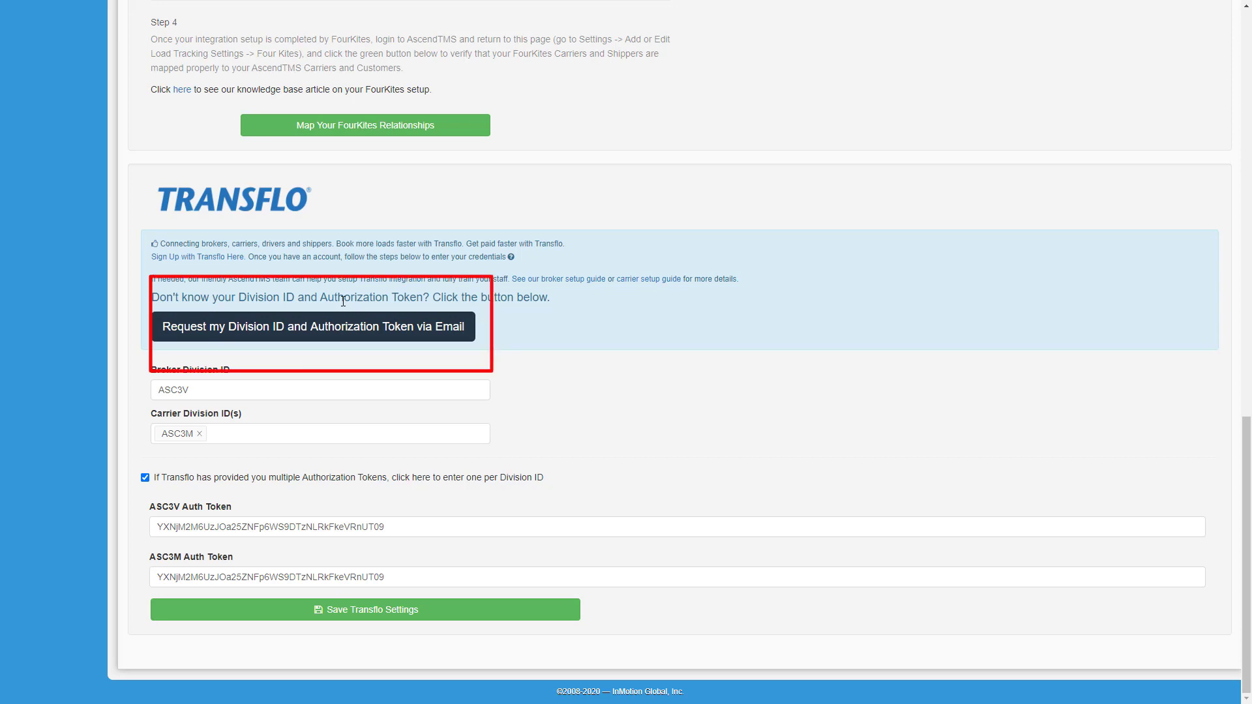
Request the Division ID and Authorization Token from Transflo by email and dismiss the confirmation
click(312, 327)
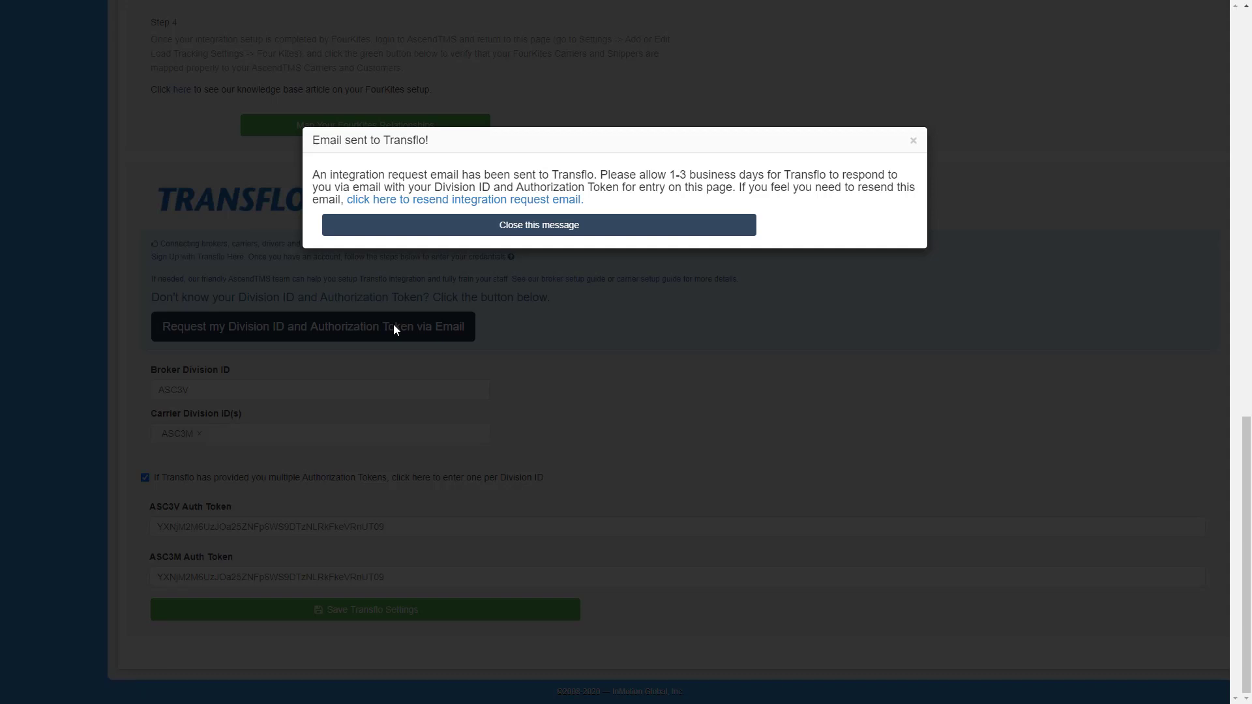
mouse_move(538, 226)
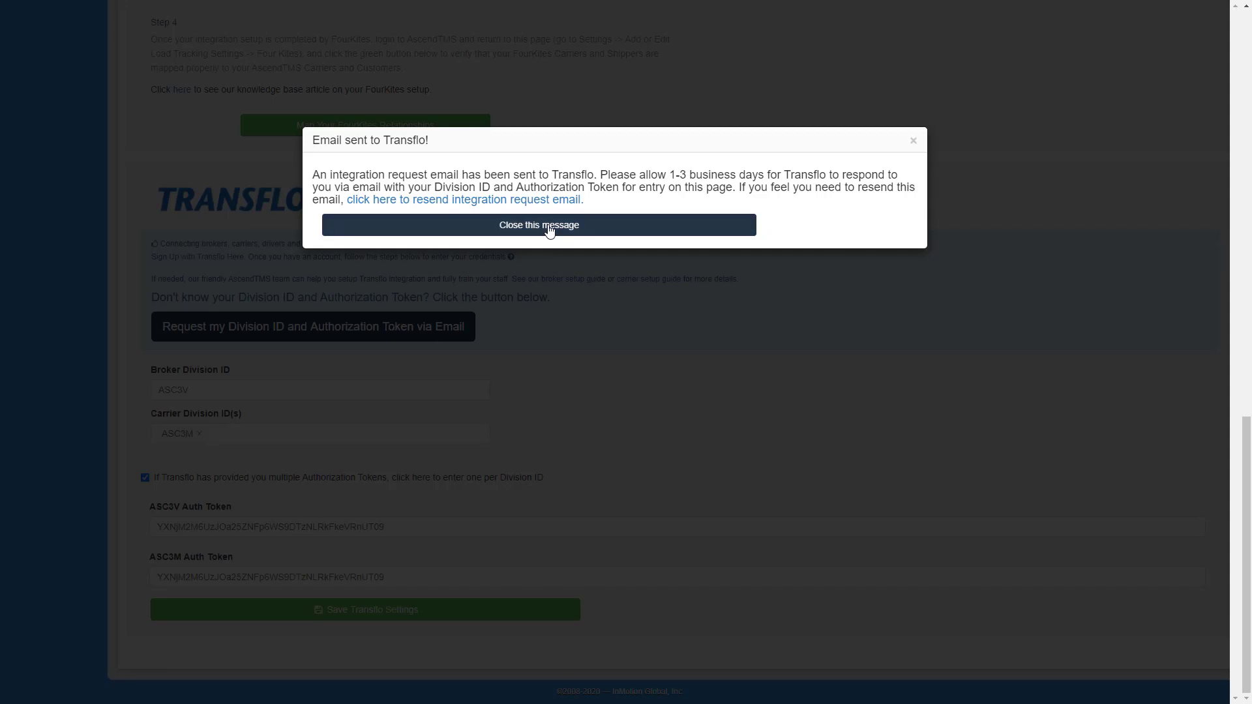
click(538, 224)
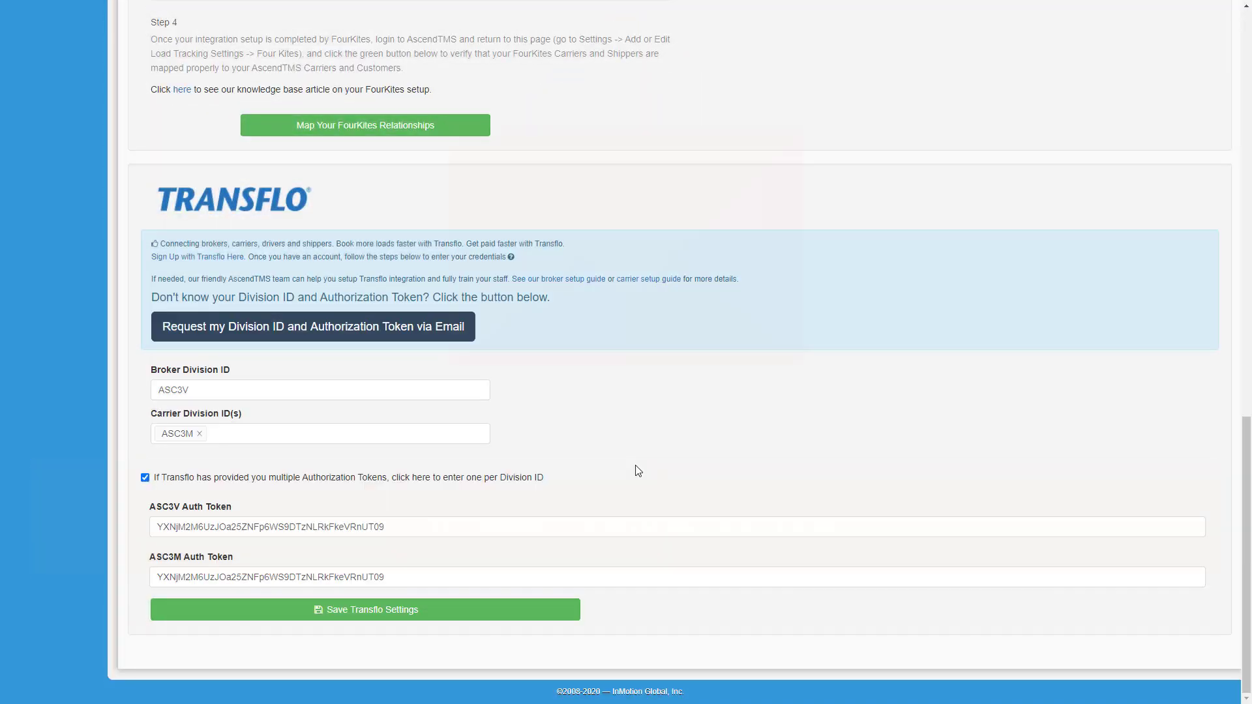
scroll(up, 3)
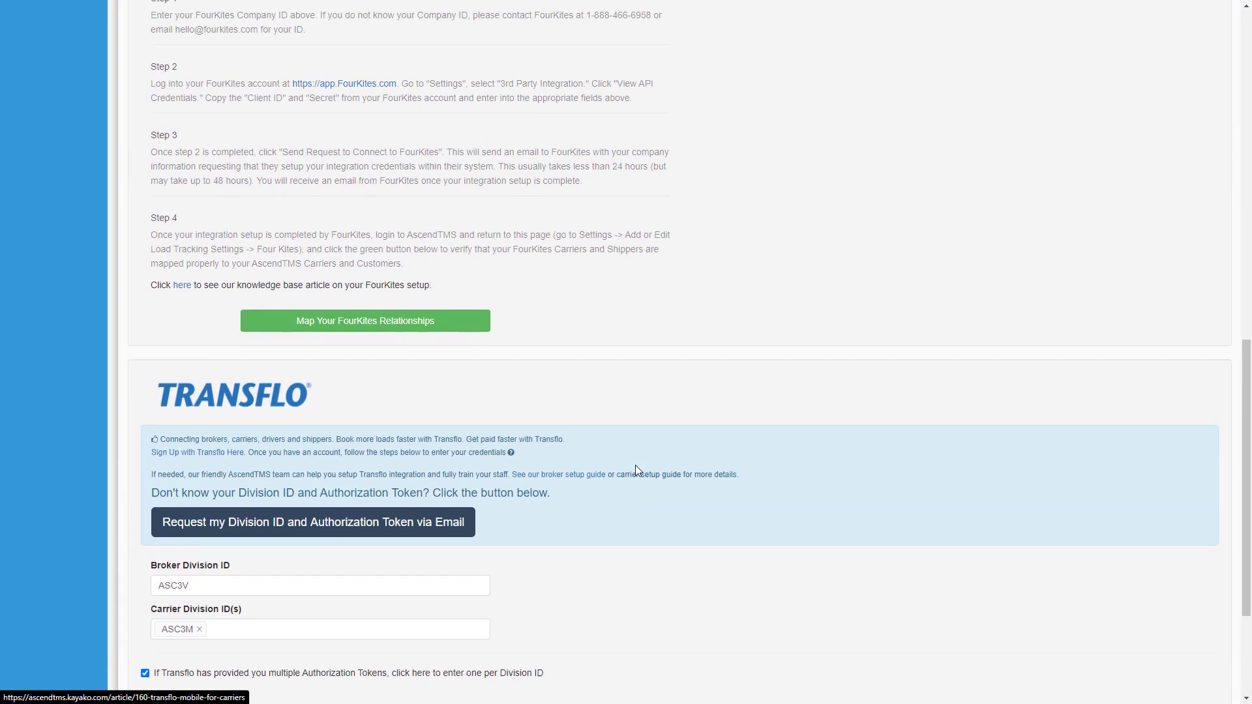
Return to the main screen and view the carrier list with its Transflo registration column
click(27, 116)
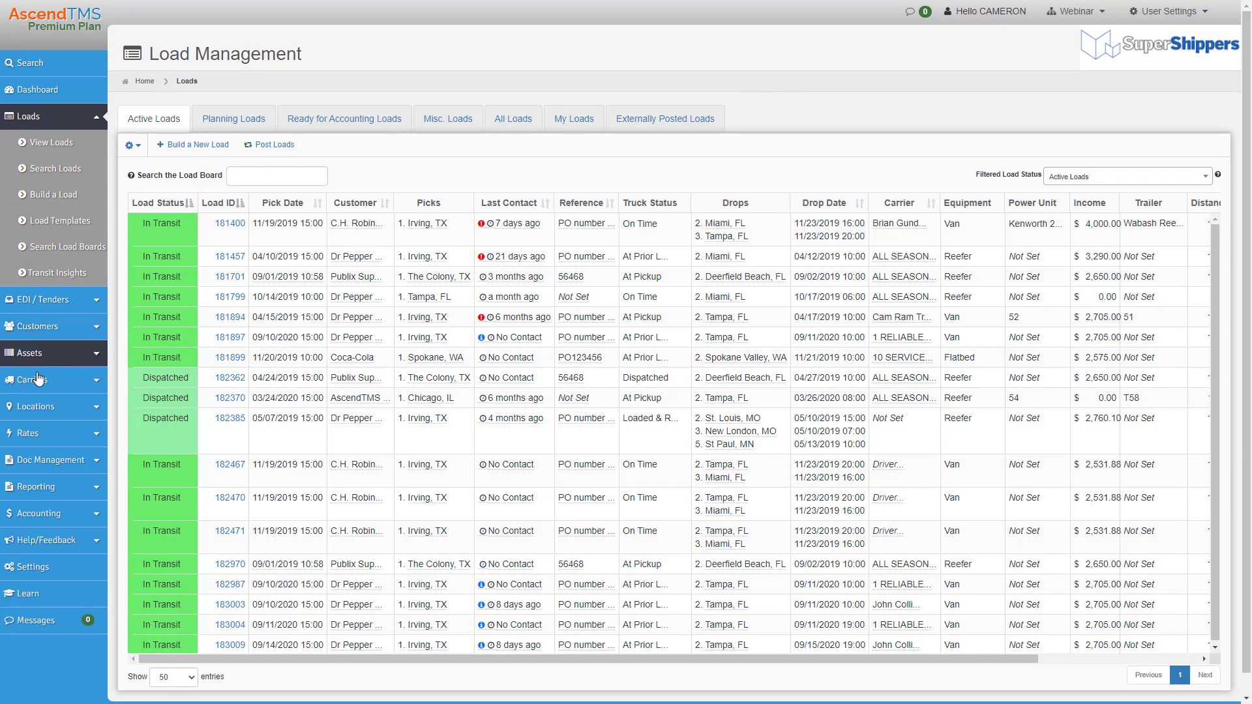
click(32, 380)
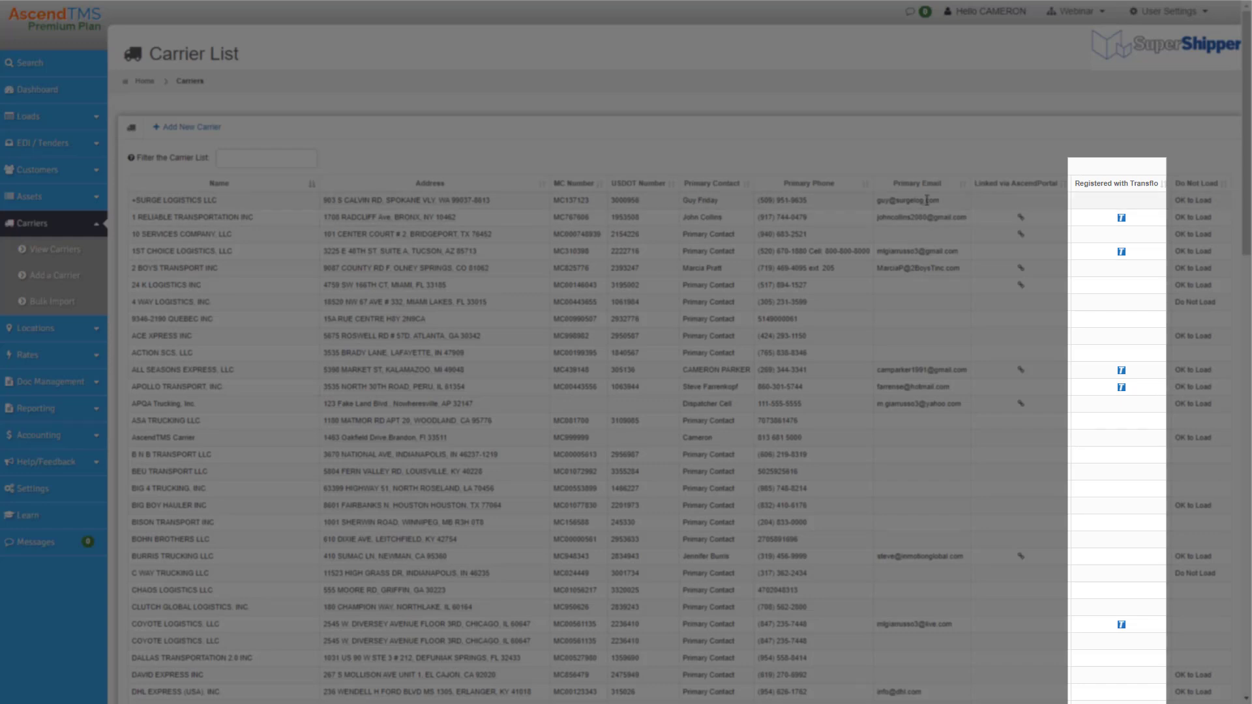
mouse_move(996, 217)
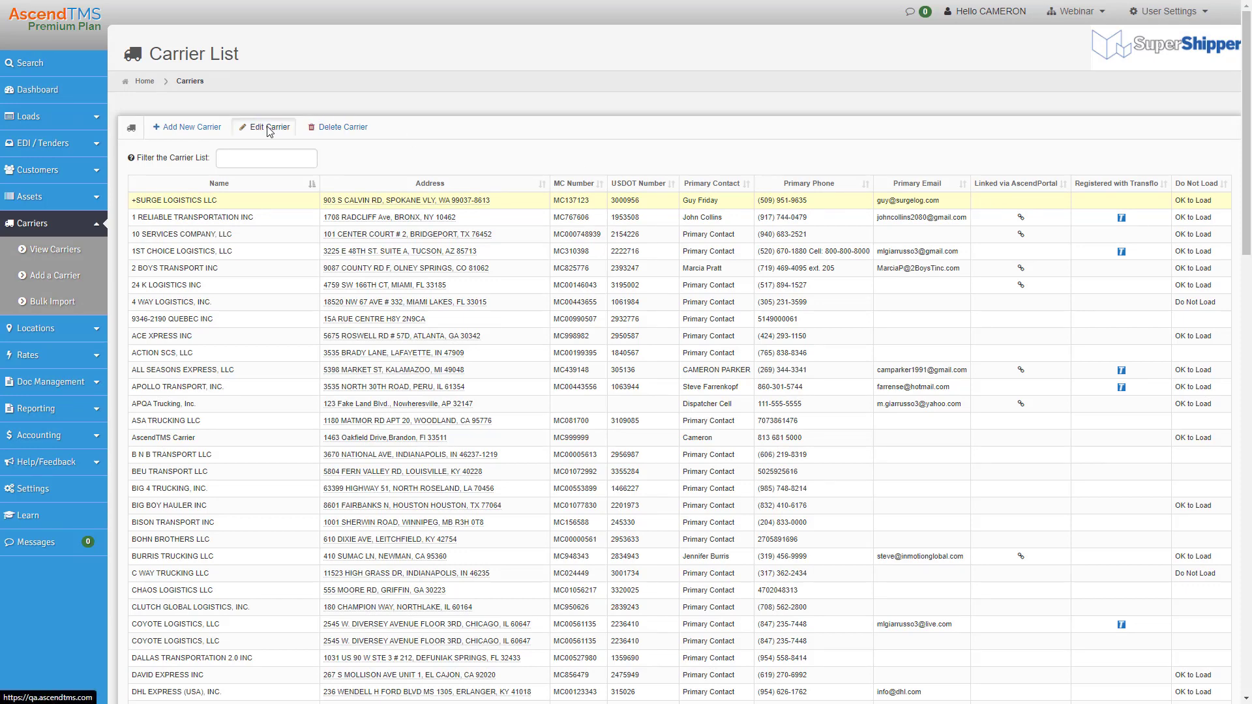
Register +SURGE LOGISTICS LLC with Transflo under division ASC3V from its carrier edit page
click(268, 127)
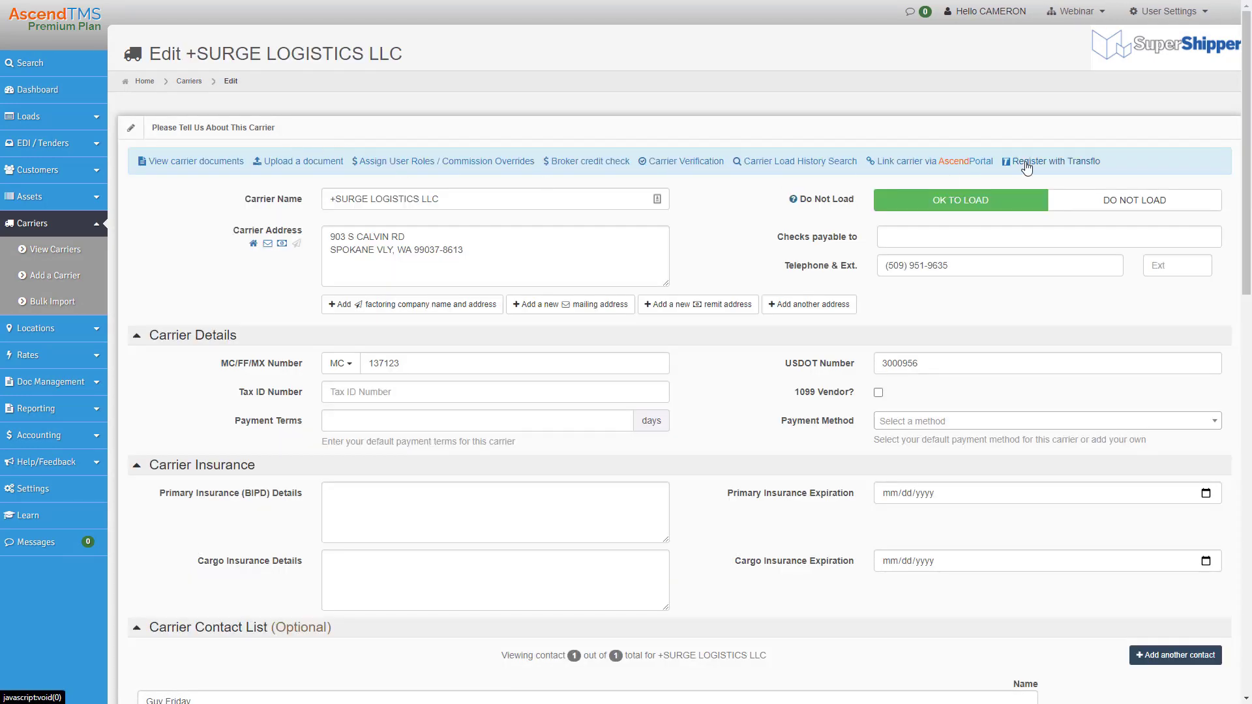
click(1056, 160)
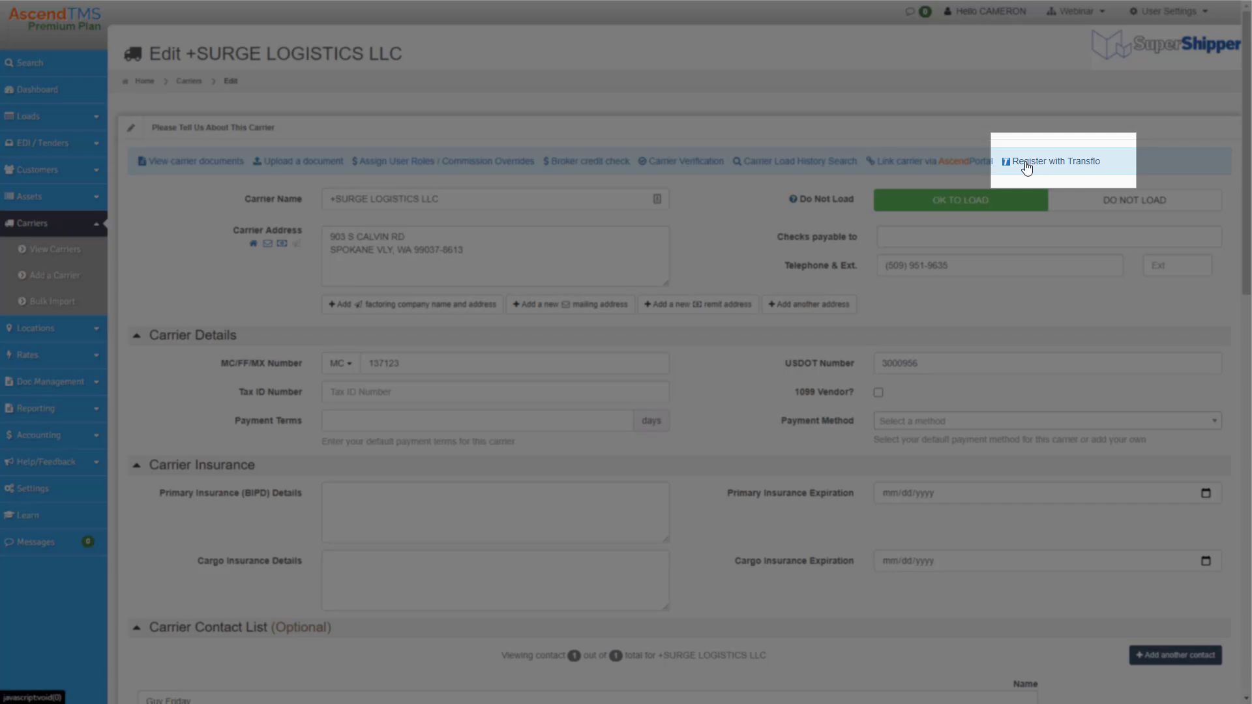
click(1060, 161)
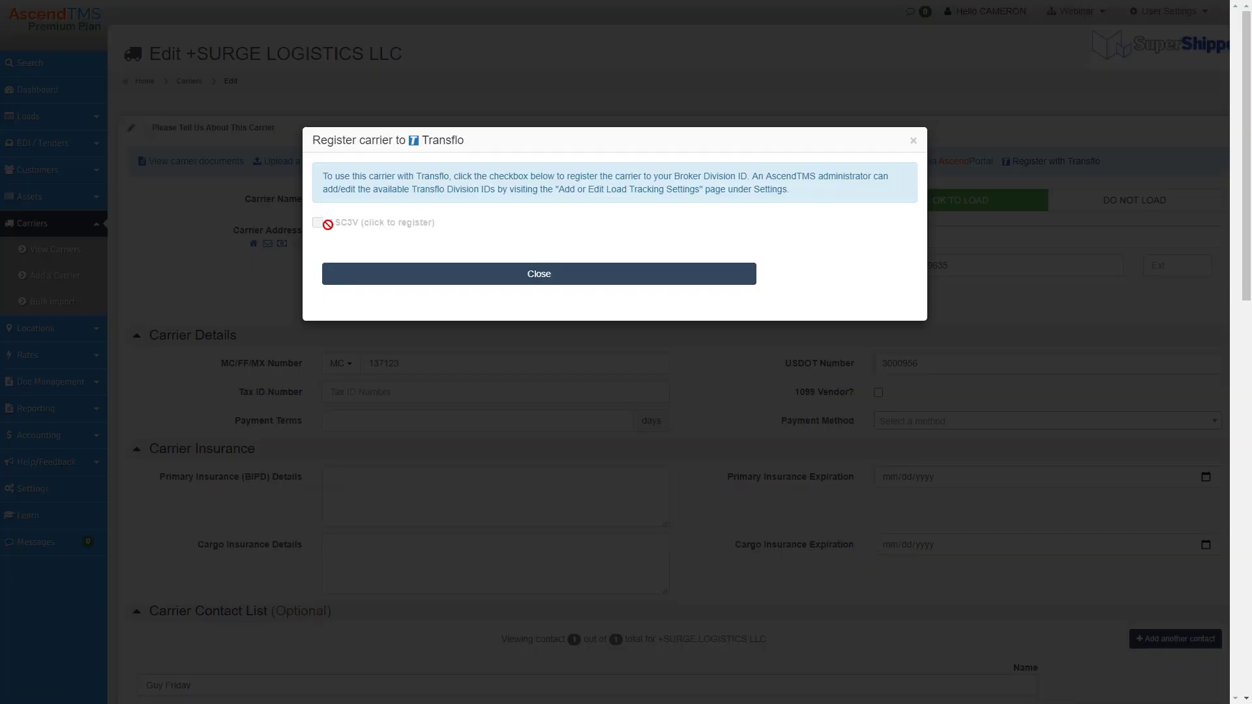
click(318, 222)
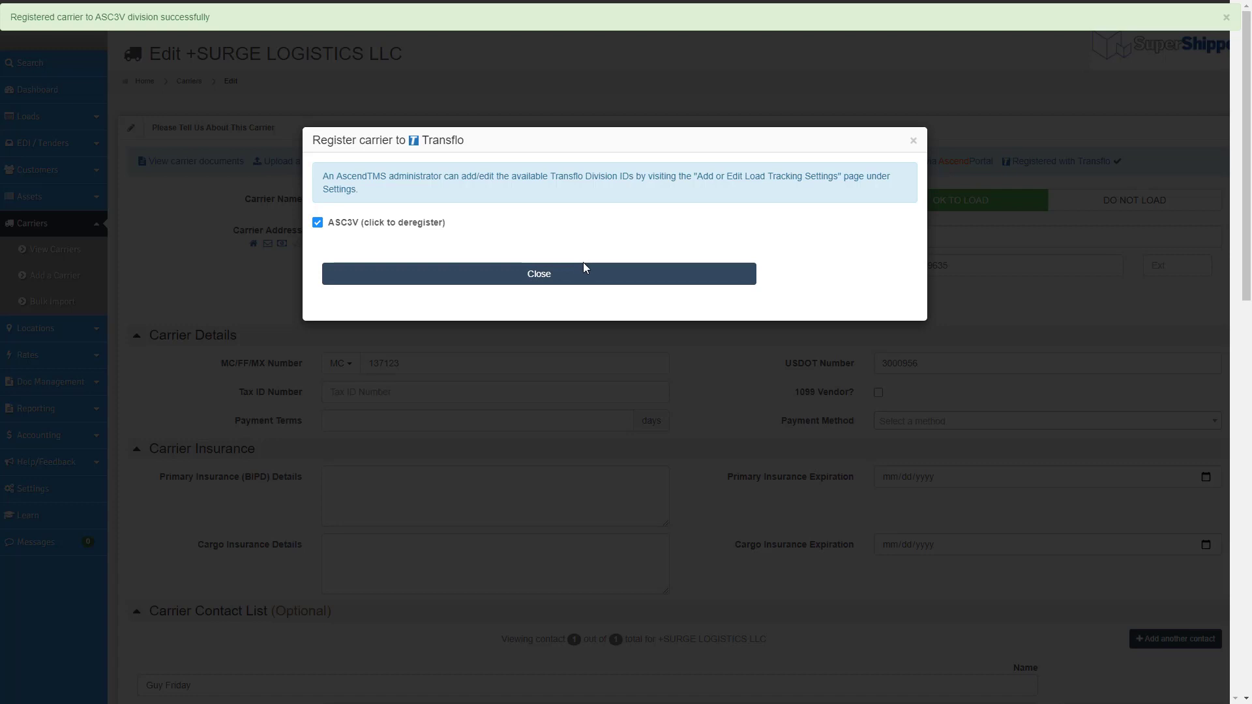
click(539, 274)
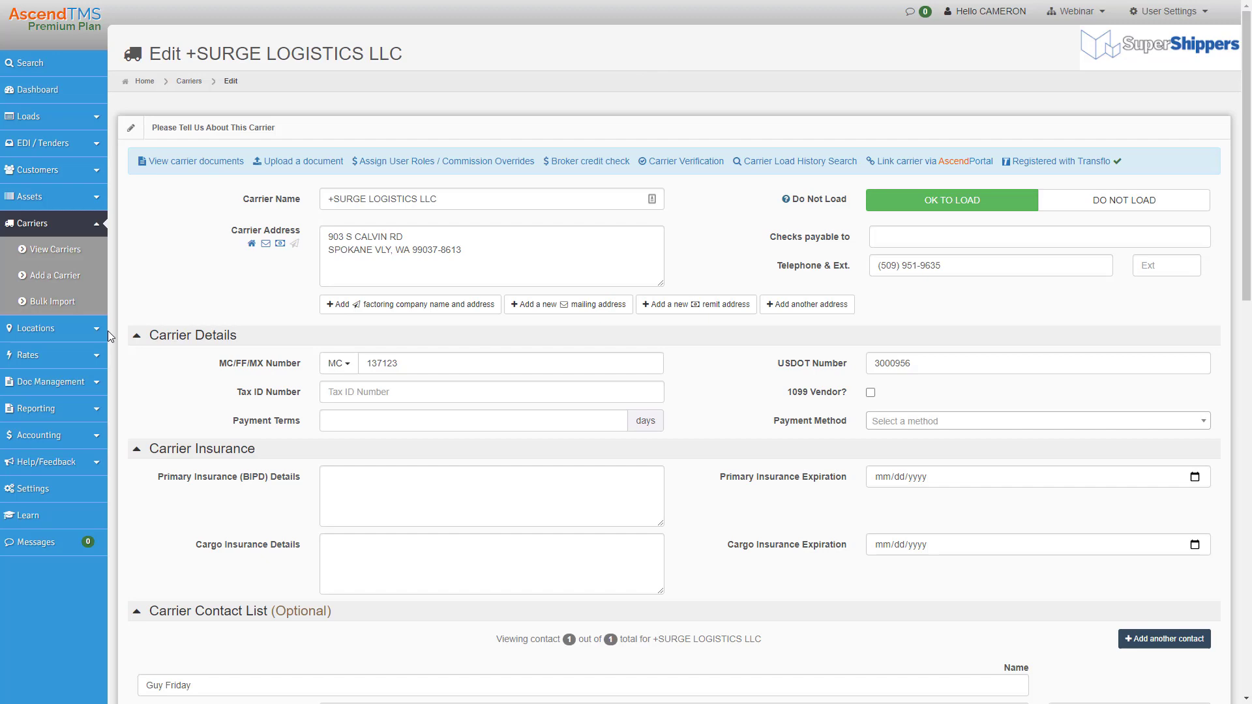
Register the first driver in Assets > View Drivers with Transflo under division ASC3M
click(30, 196)
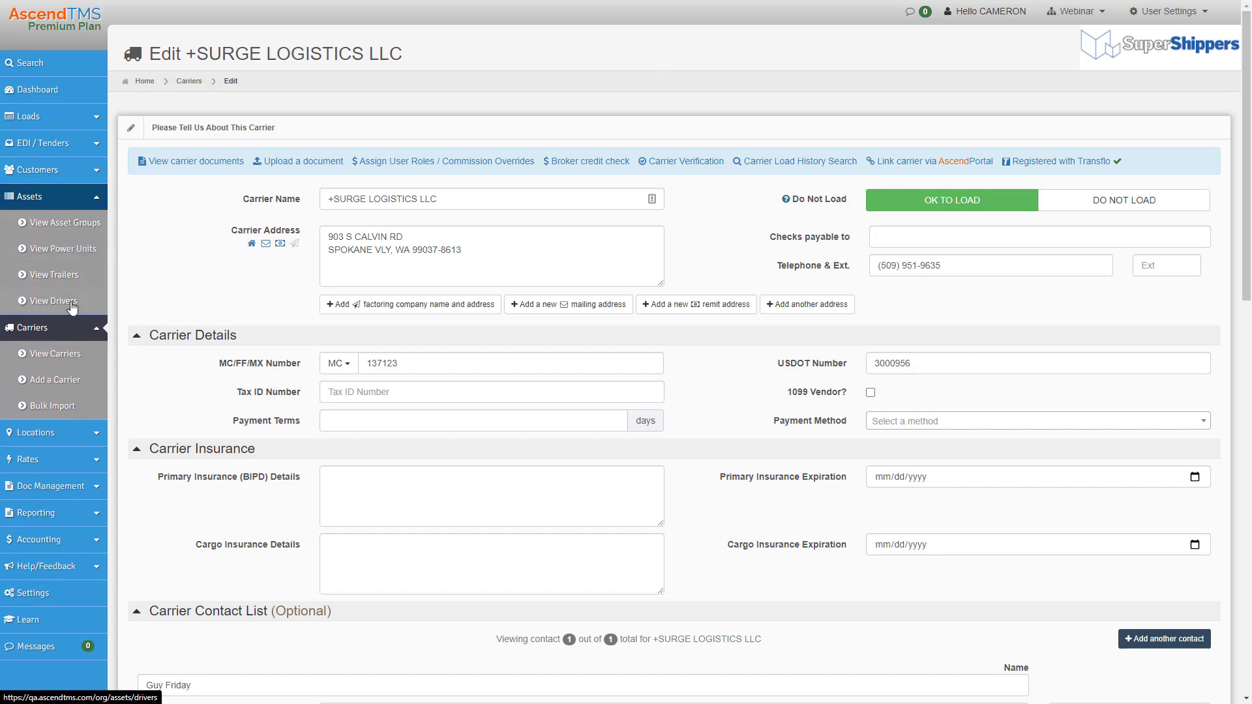
click(56, 300)
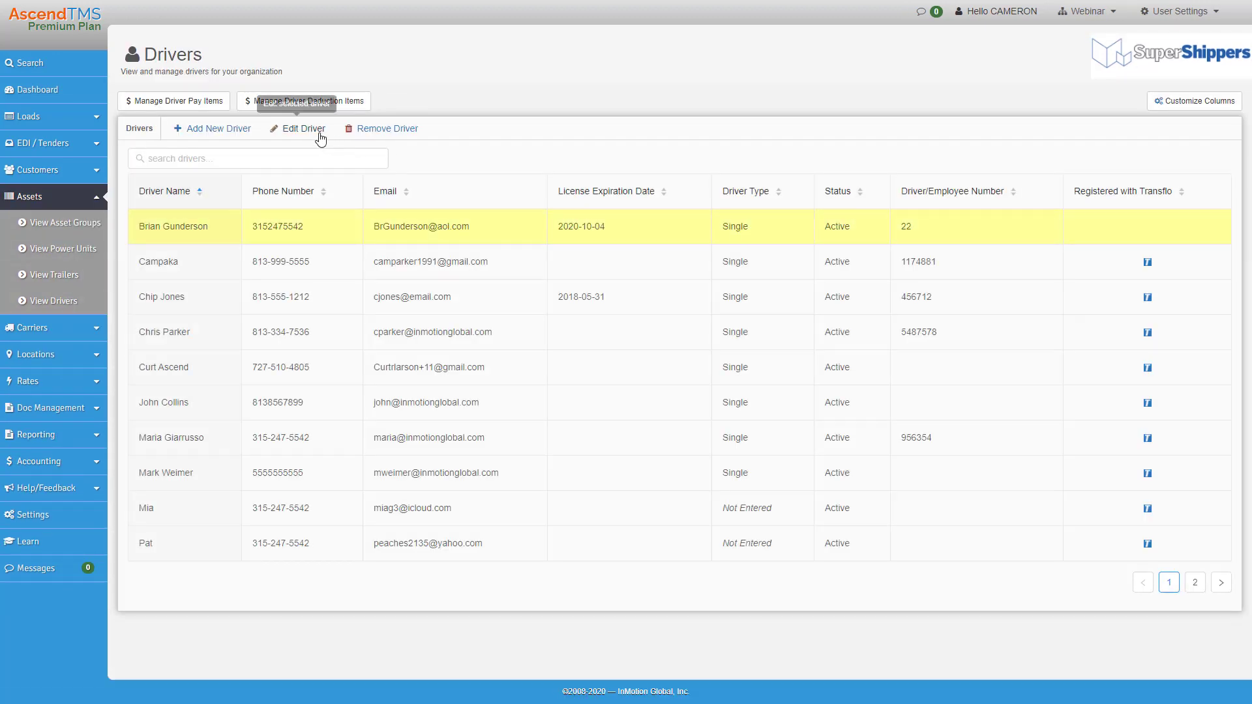
click(296, 128)
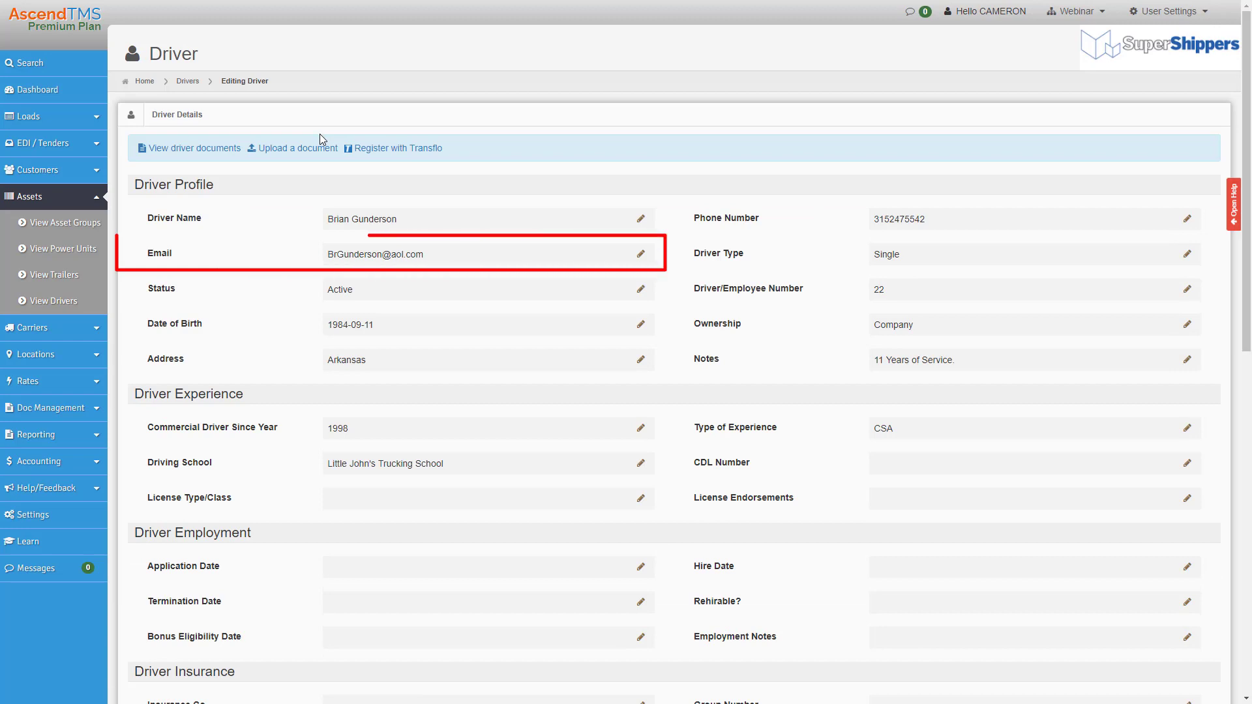
mouse_move(349, 134)
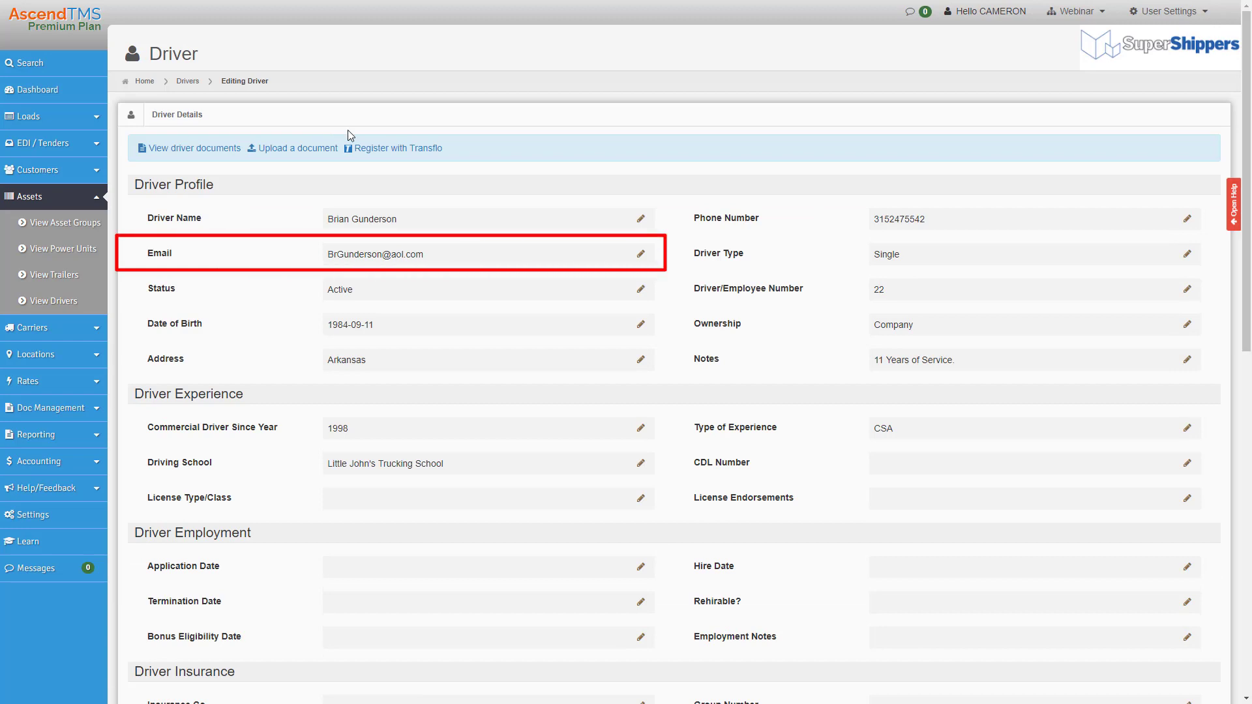
click(398, 148)
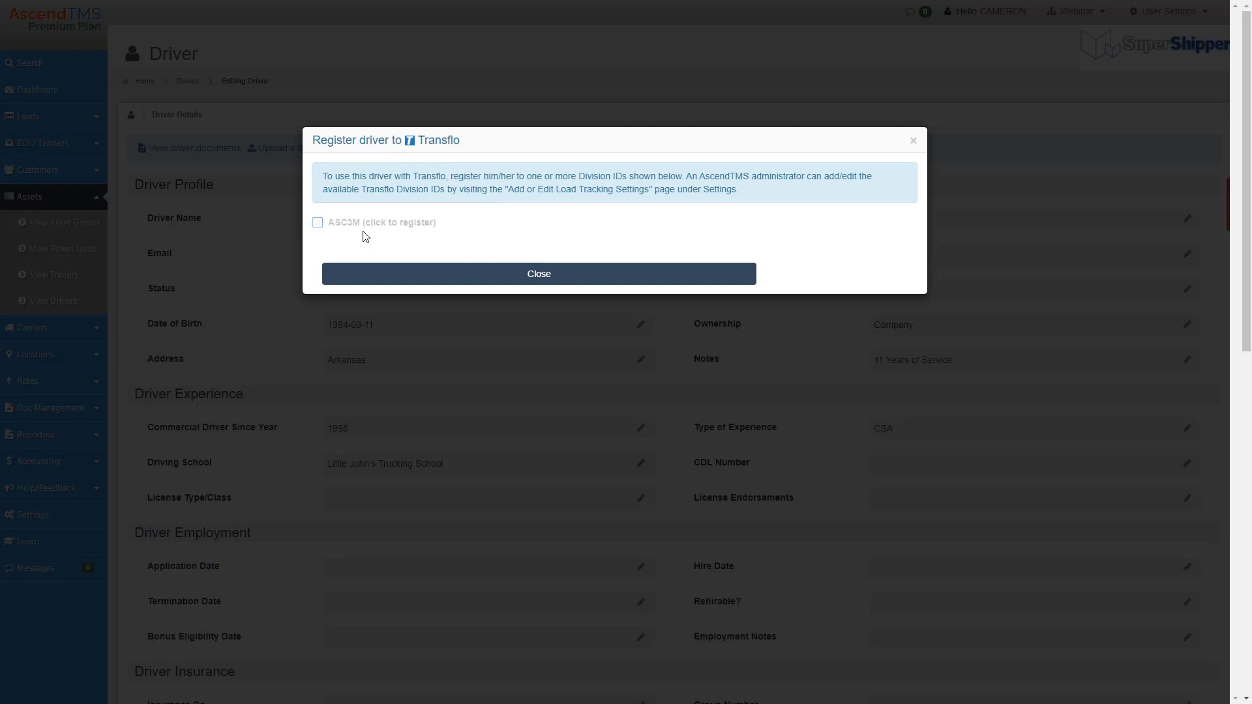
click(317, 221)
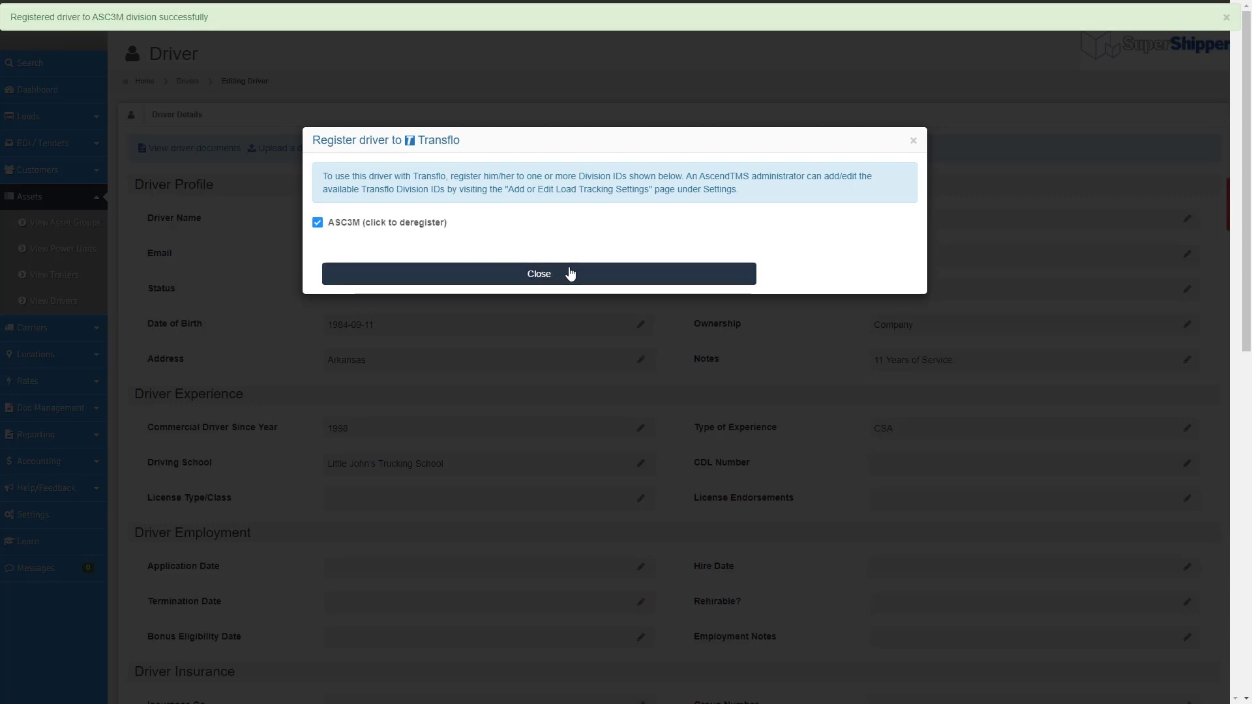
mouse_move(591, 273)
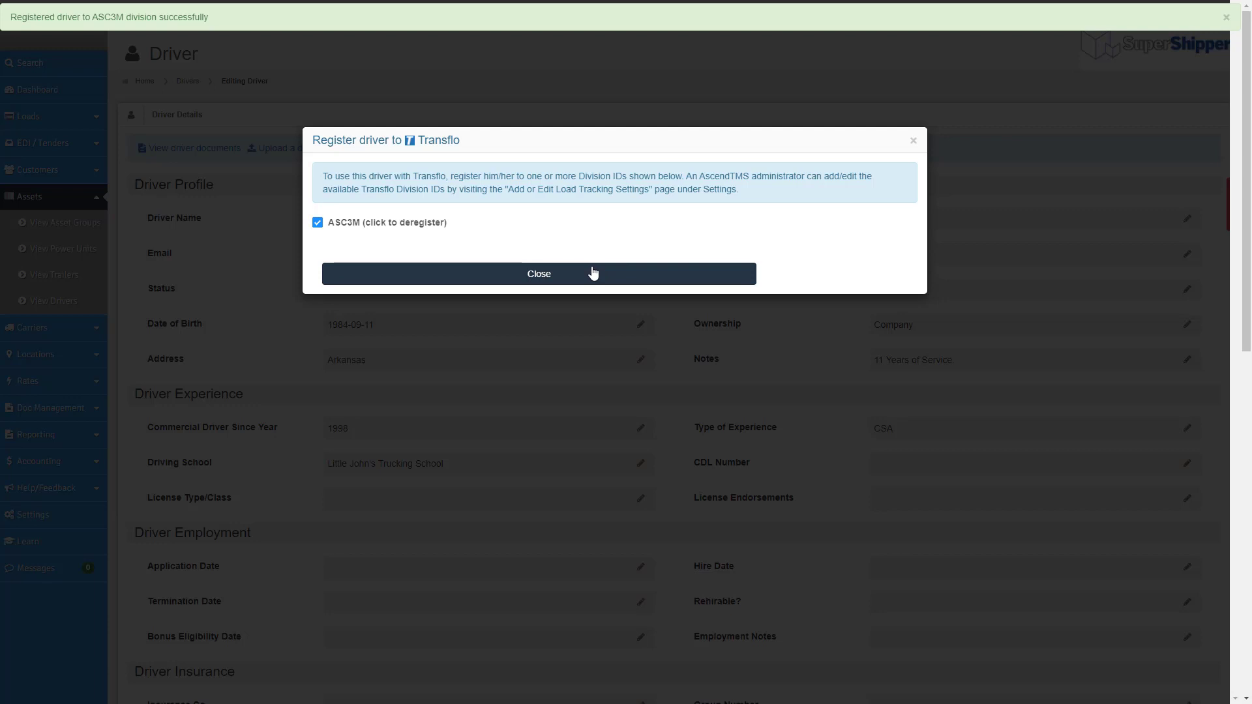
click(538, 273)
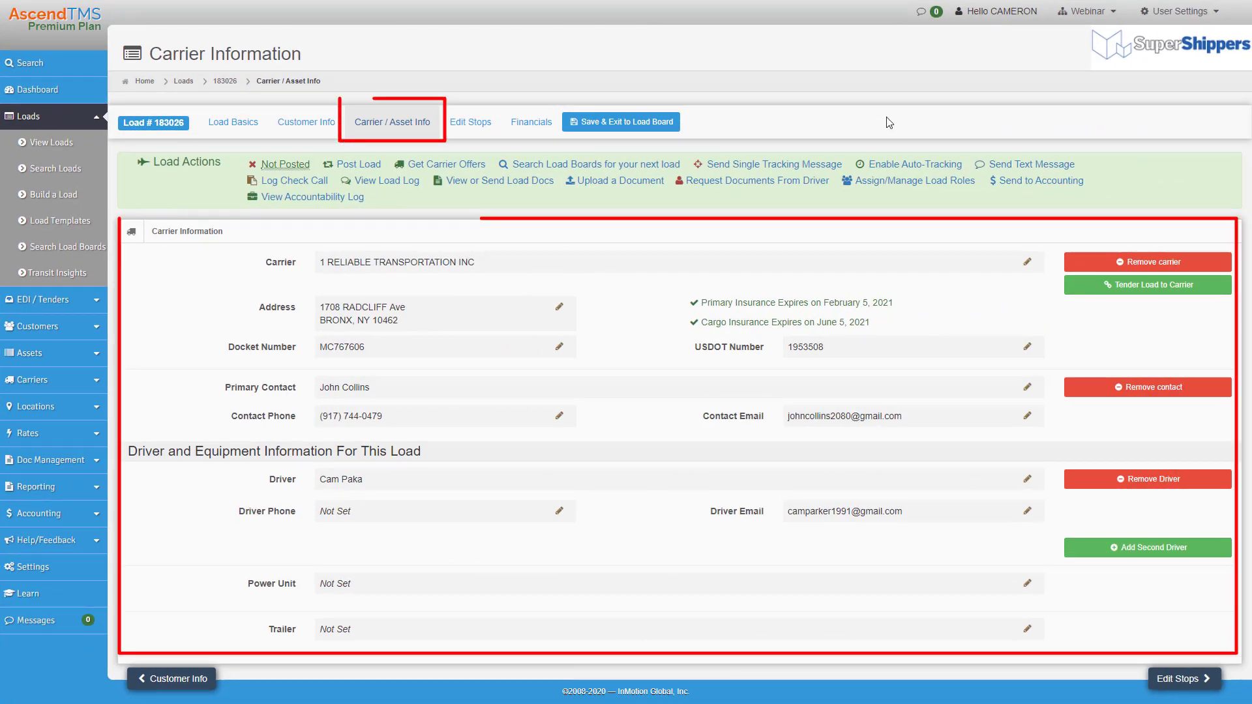
mouse_move(346, 480)
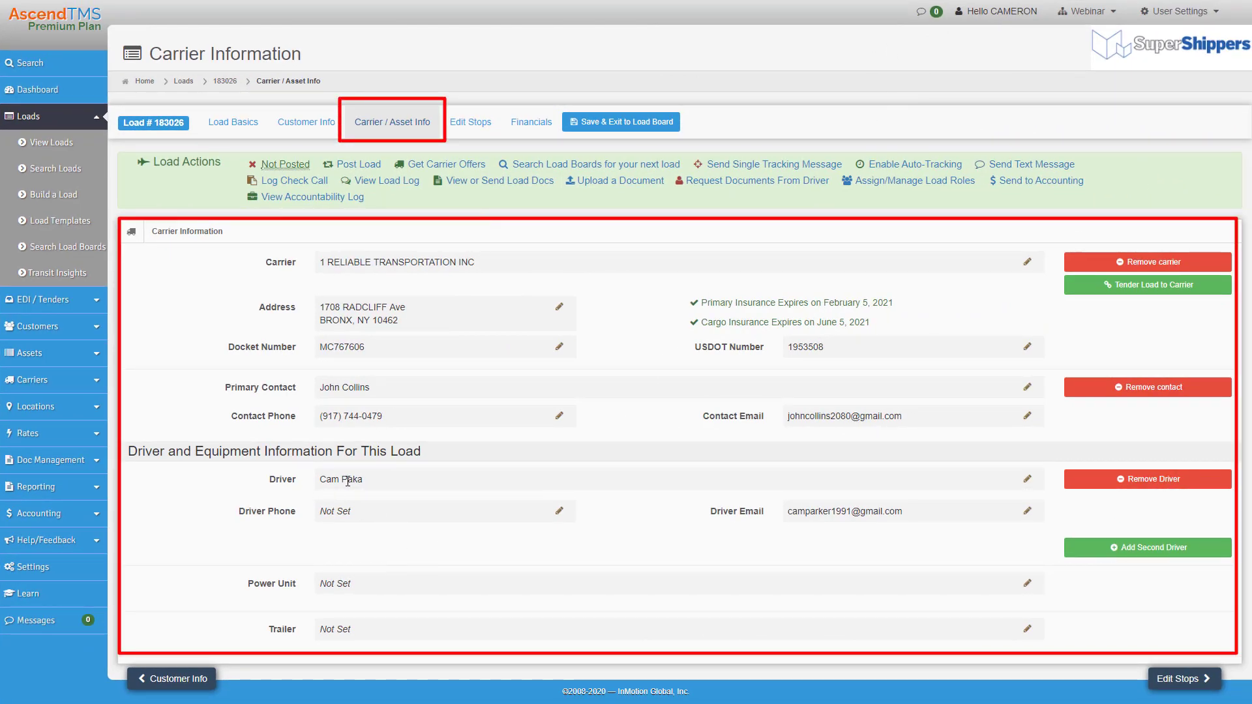
mouse_move(416, 487)
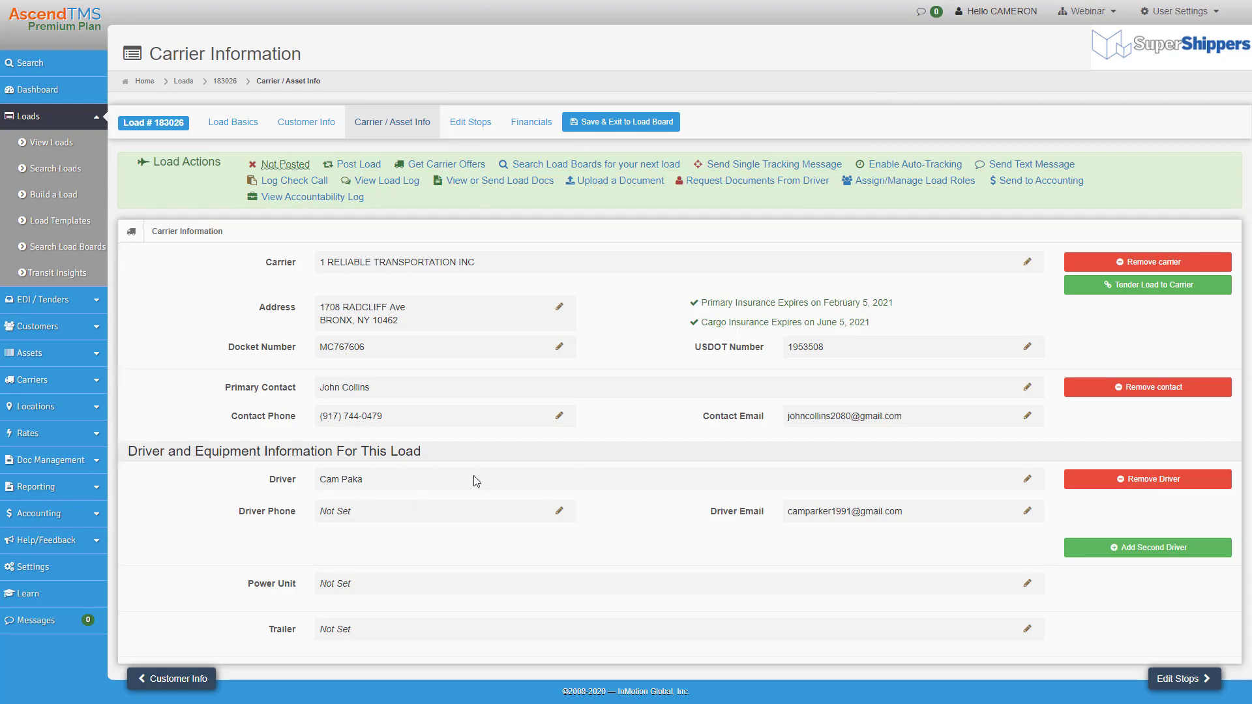
Launch Enable Auto-Tracking under Load Actions for load 183026
click(908, 165)
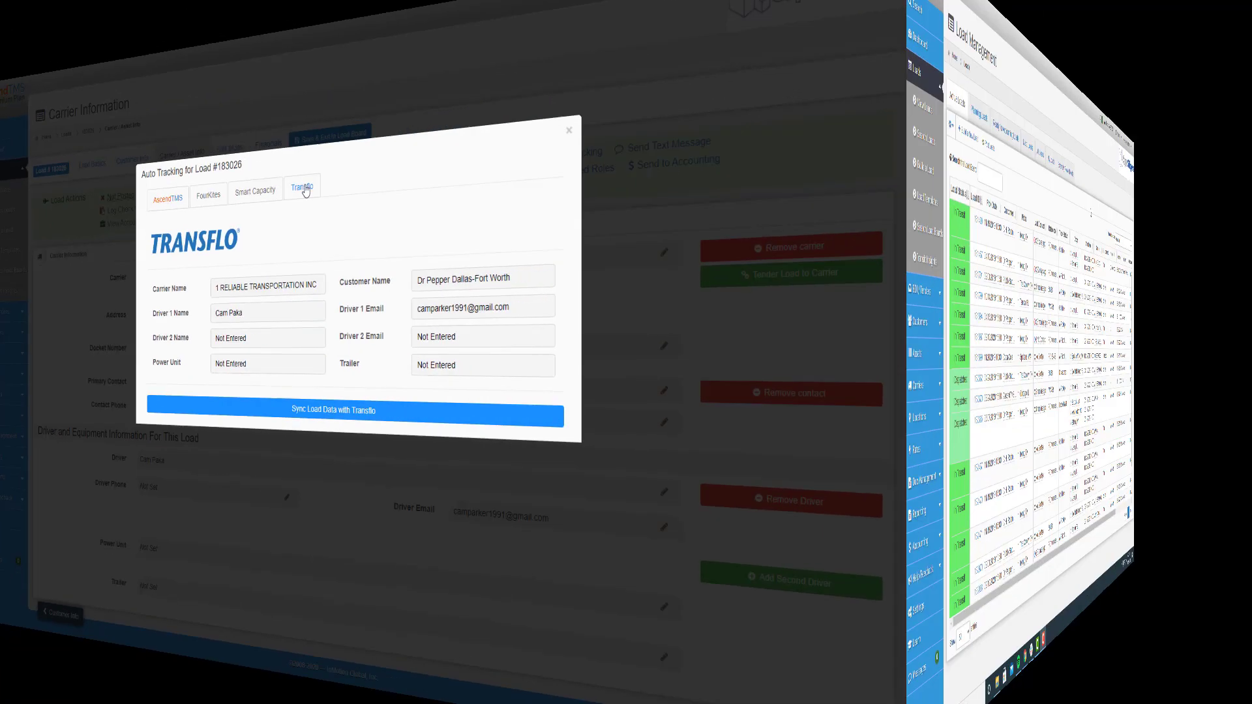
Review the Transflo tracking details, dismiss the dialog and view load 183026's income, expenses and profit
click(568, 131)
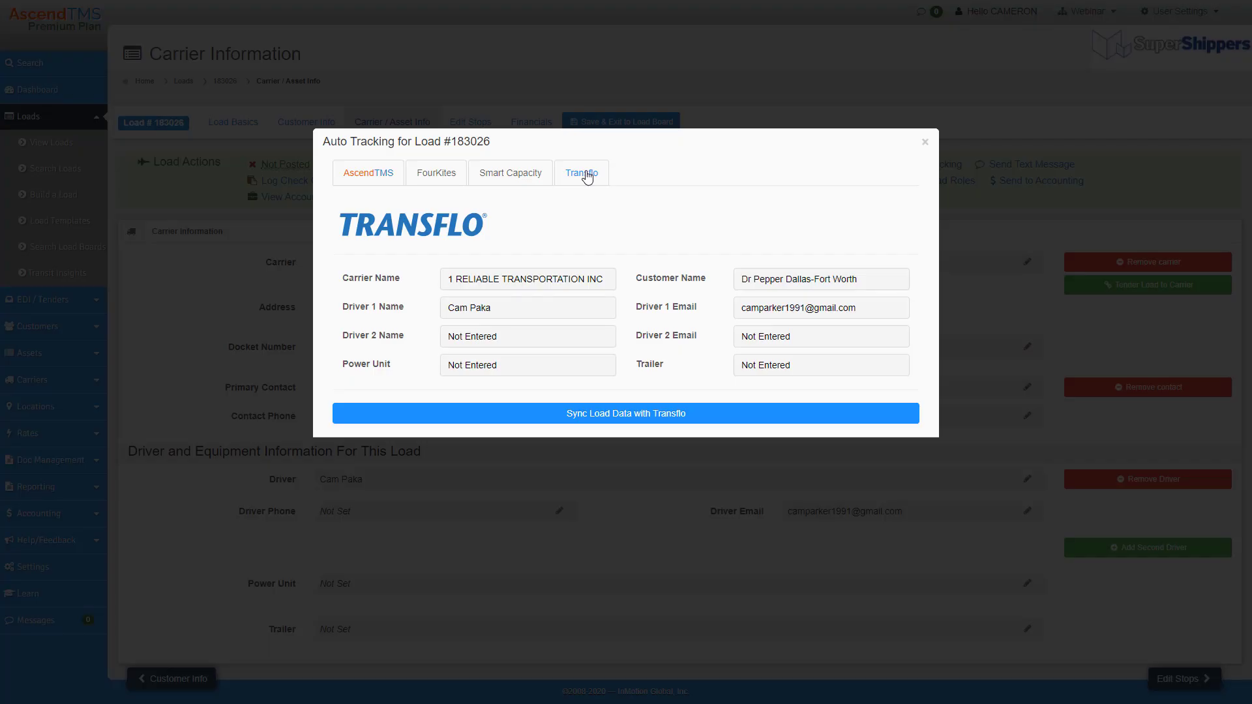
click(924, 141)
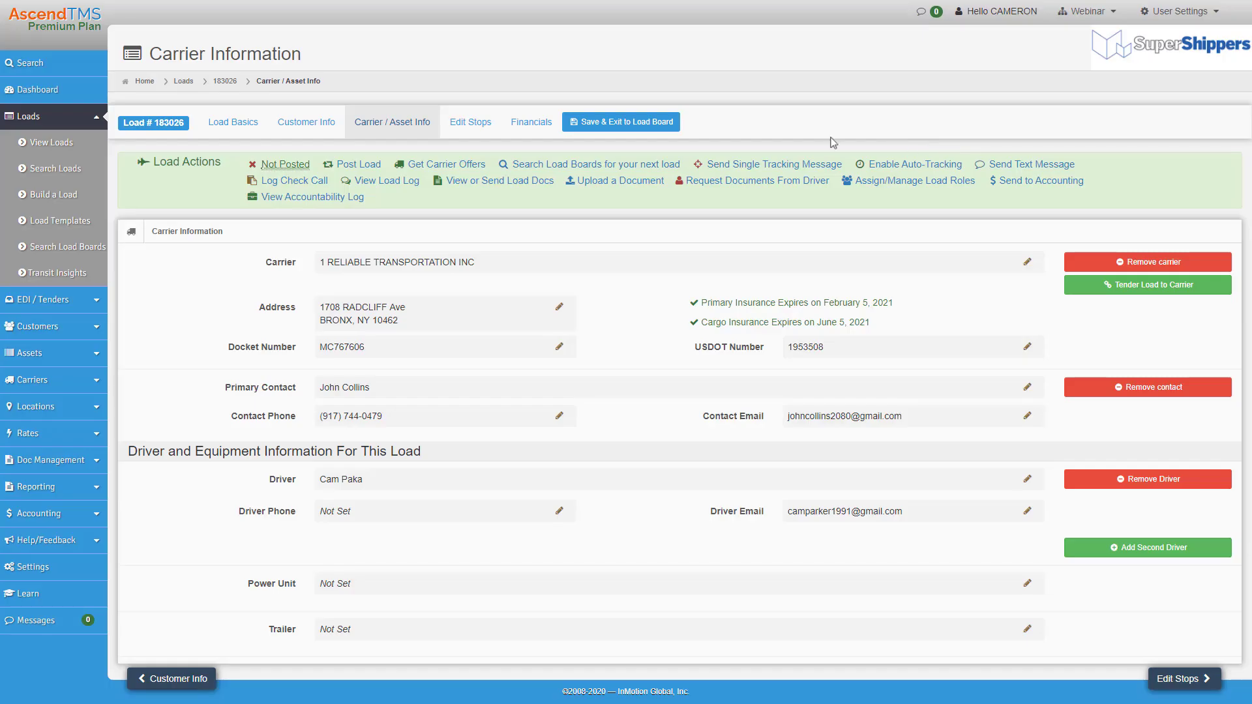
click(530, 121)
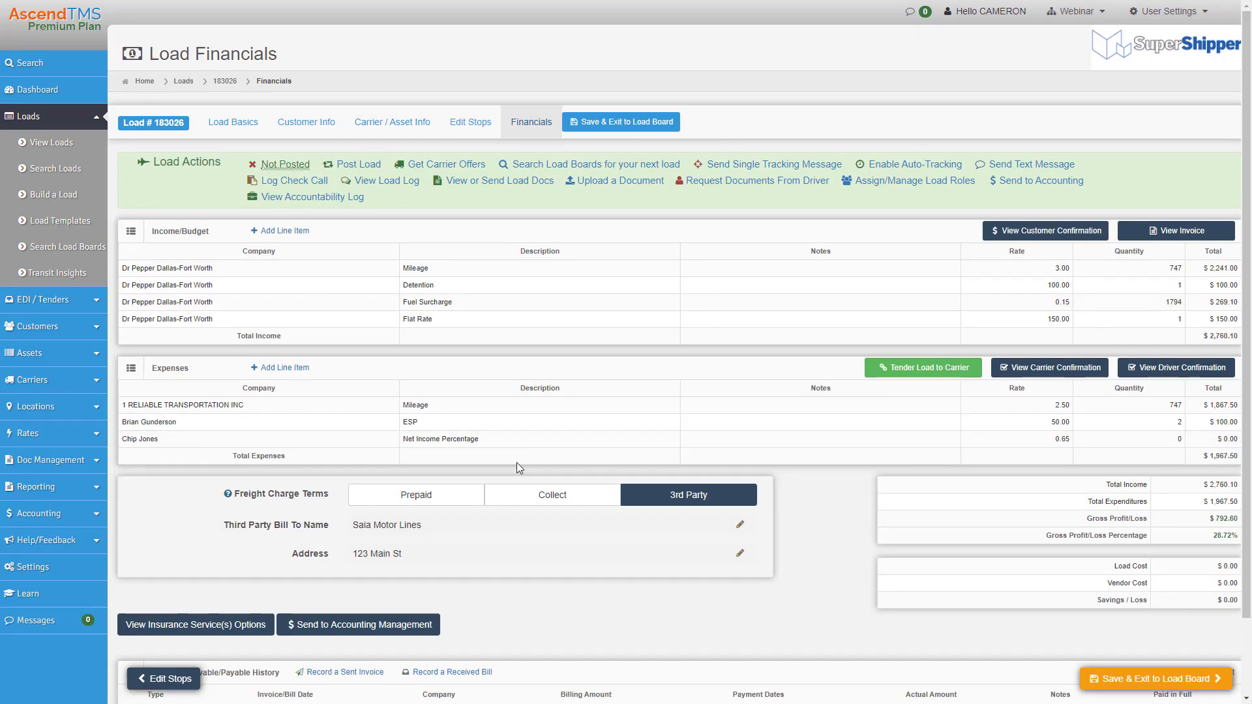
mouse_move(639, 229)
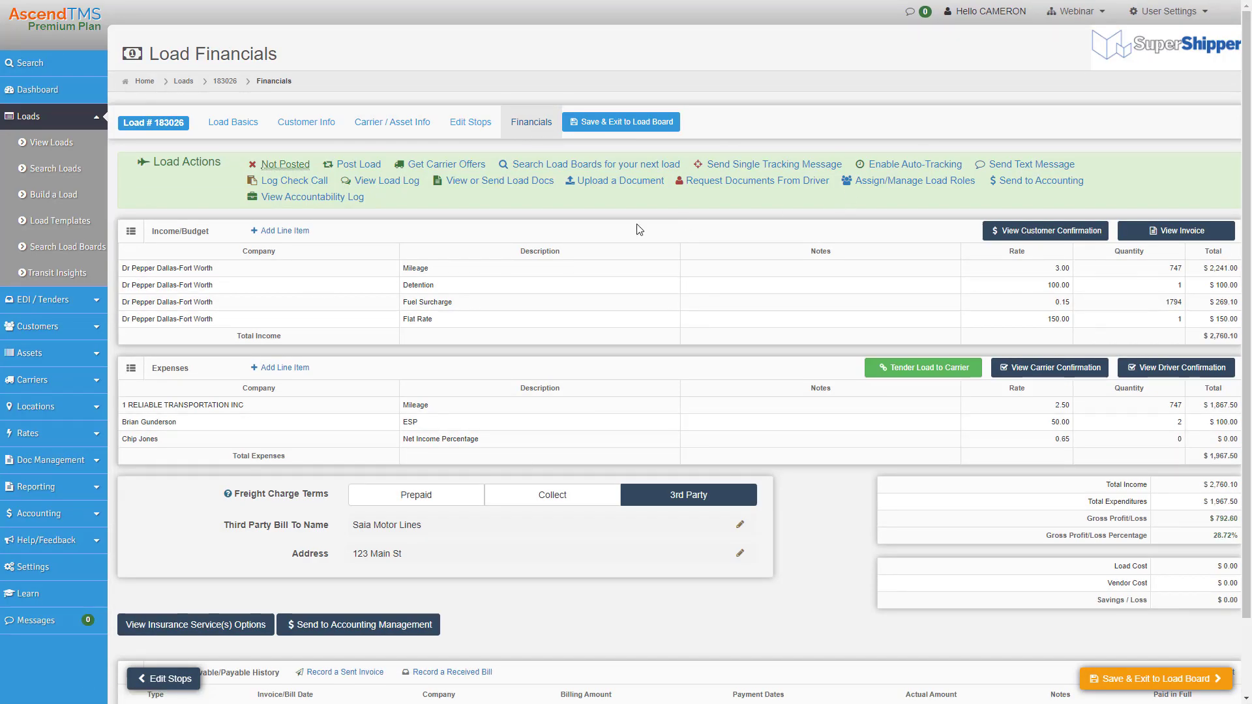
mouse_move(306, 127)
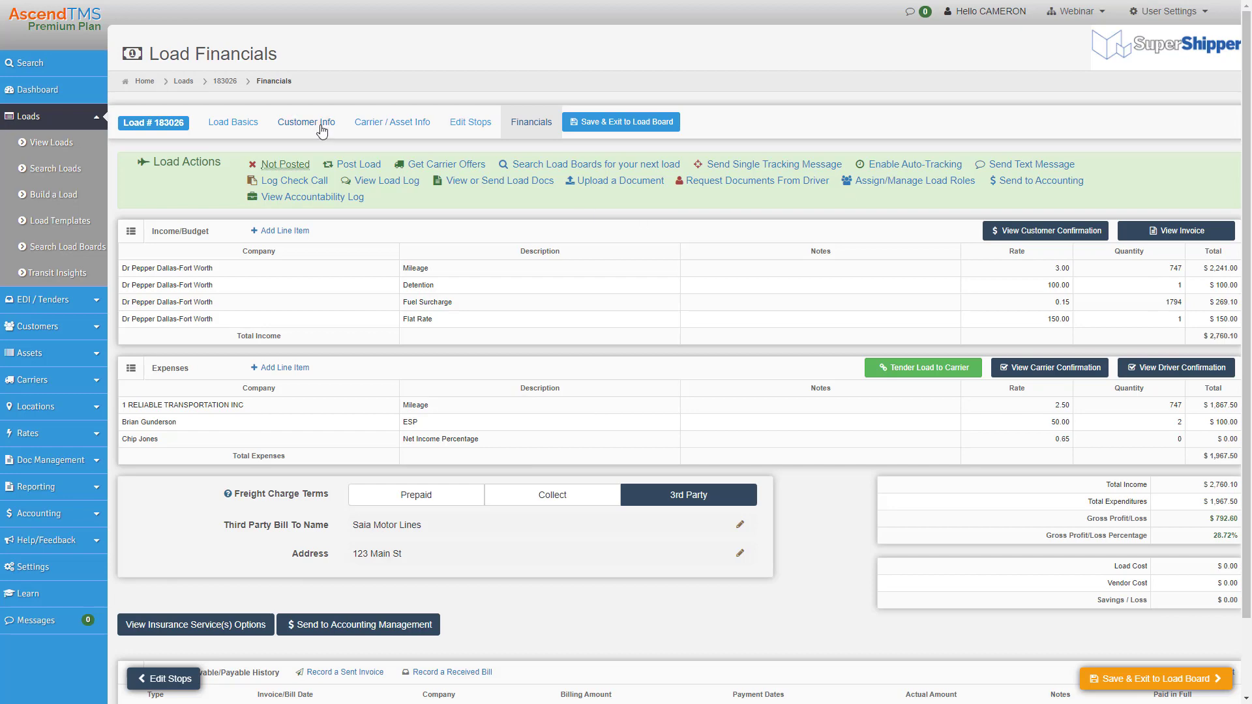
Sync load 183026's data with Transflo from the Auto Tracking dialog's Transflo tab
click(912, 165)
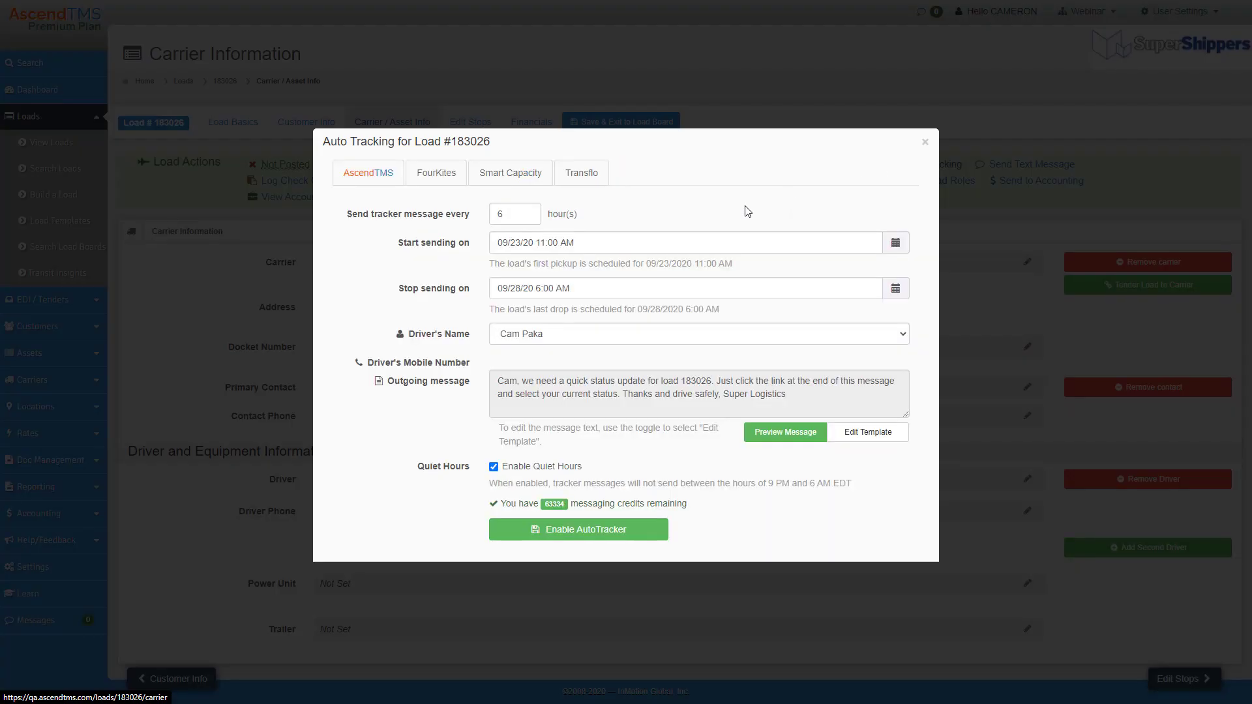
click(582, 173)
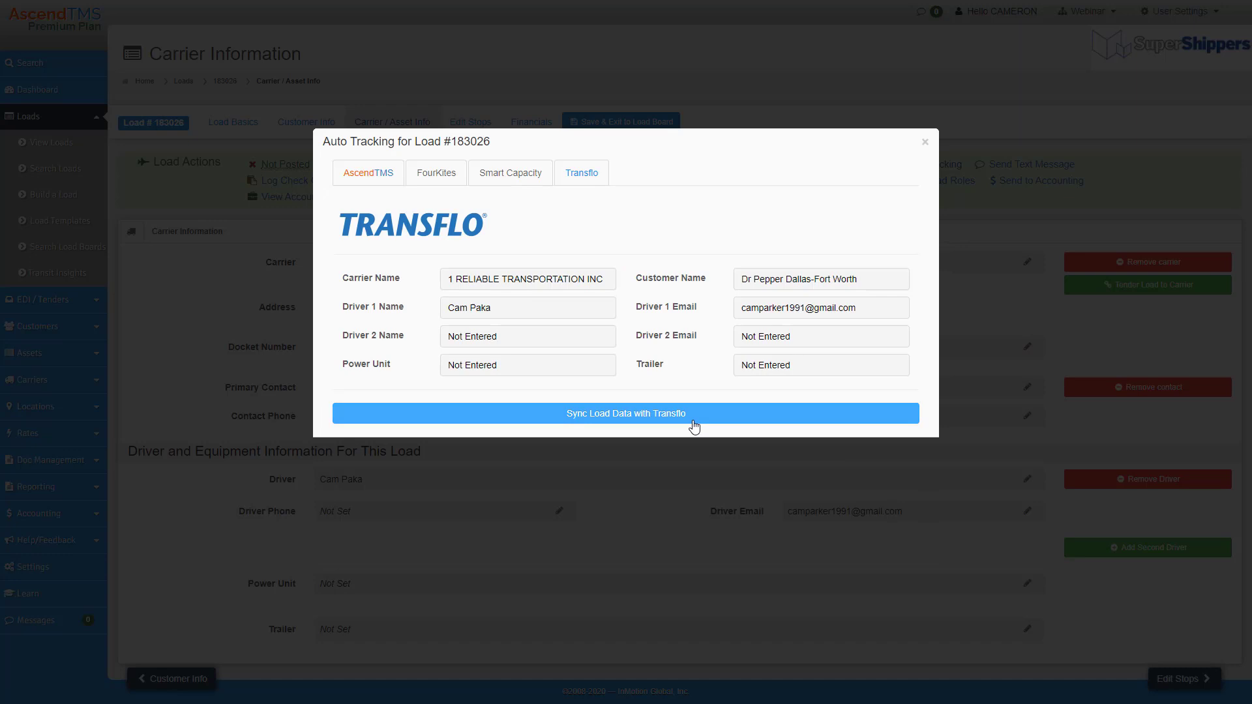
click(625, 413)
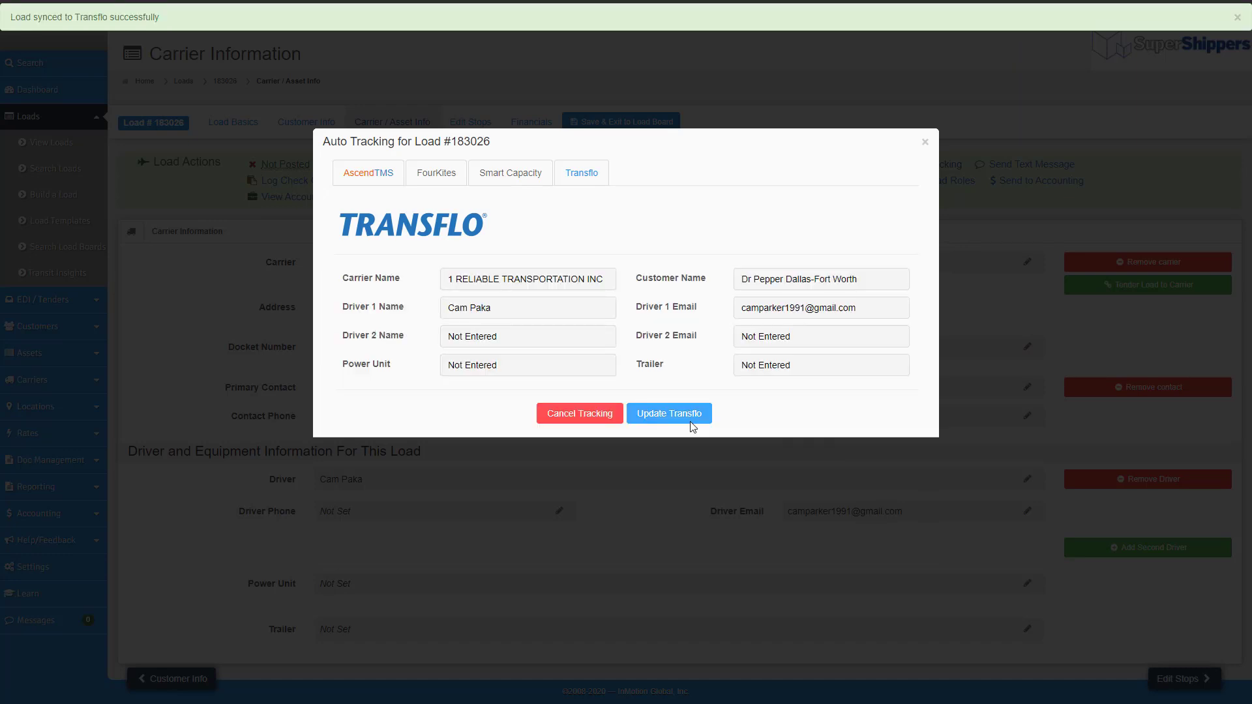
click(669, 413)
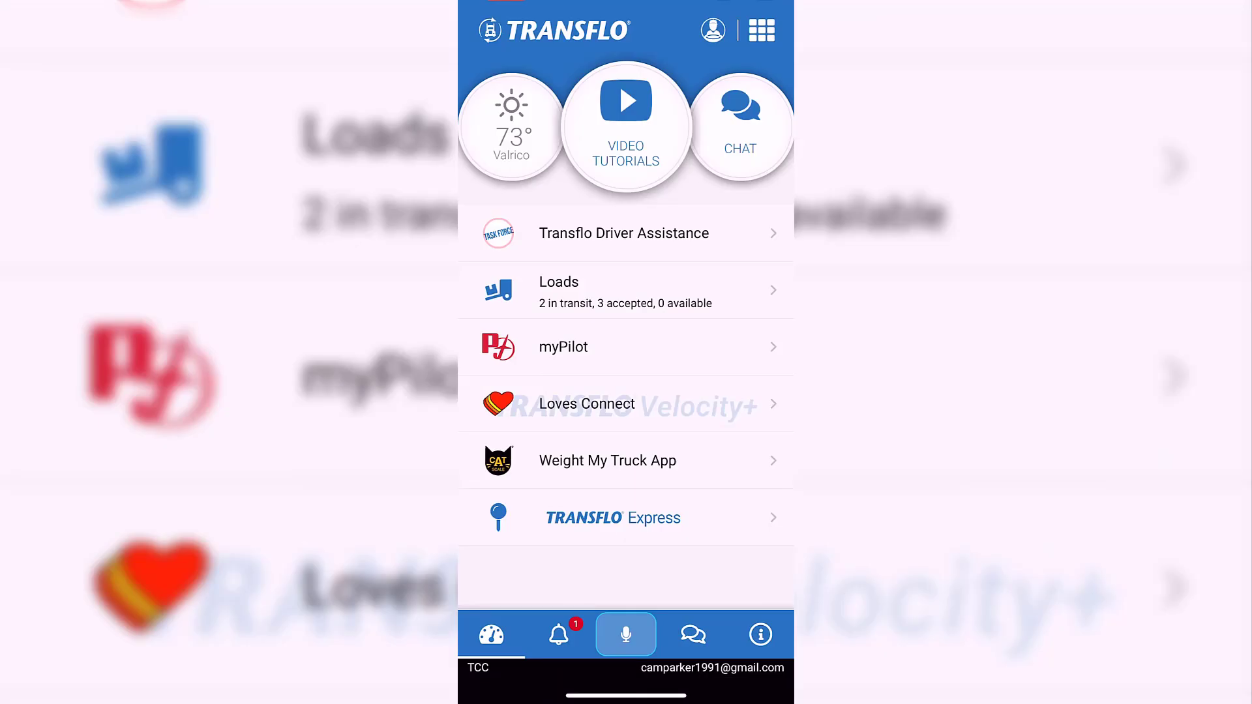
Start the trip for load 183026 in the driver app and accept a scanned bill of lading
click(625, 289)
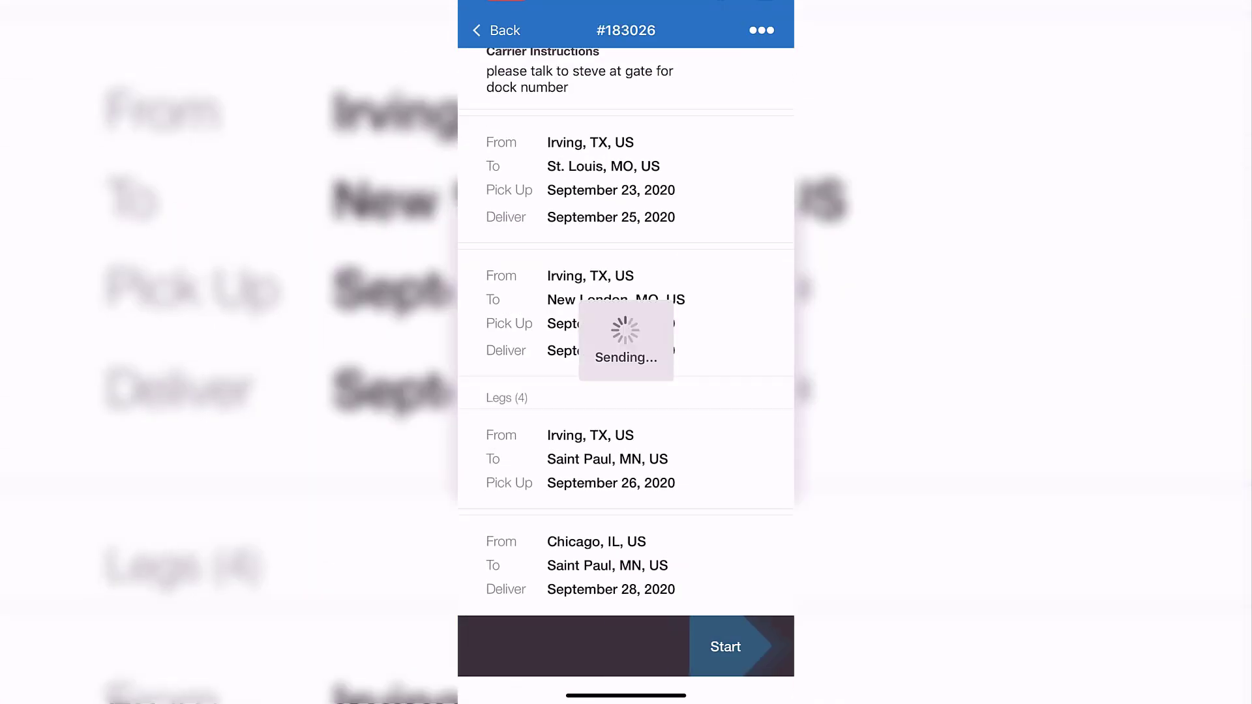
click(725, 647)
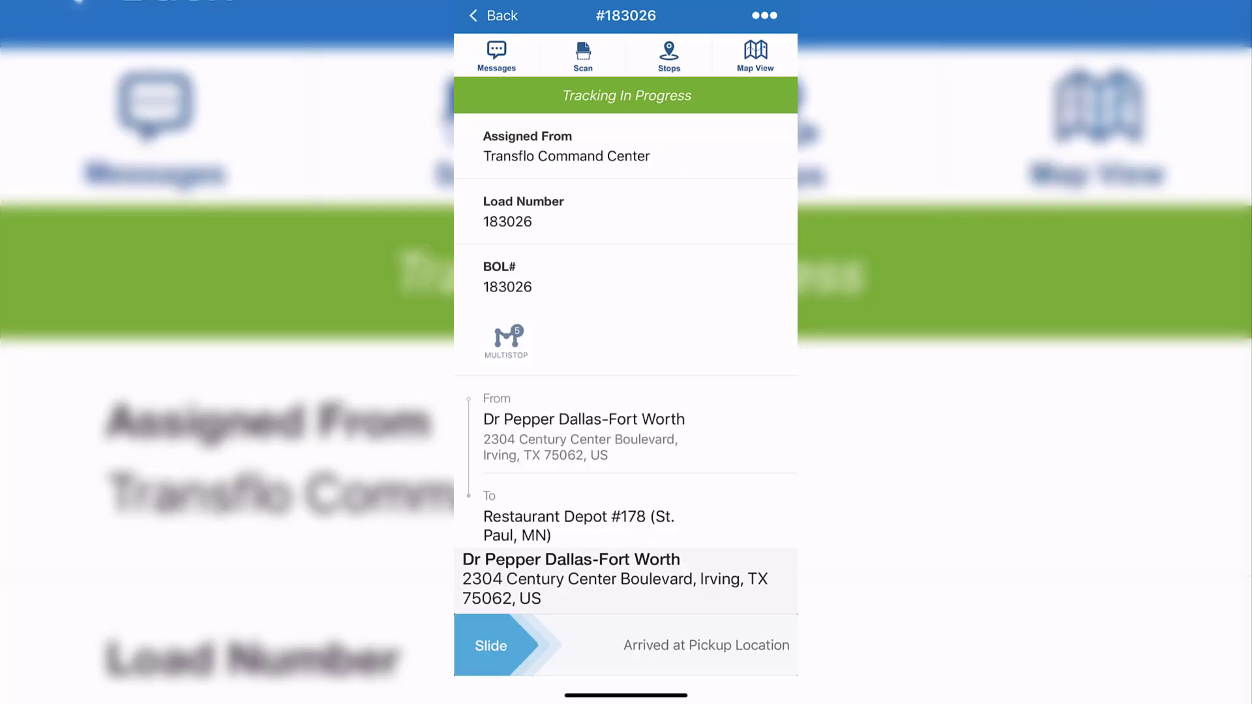
click(583, 56)
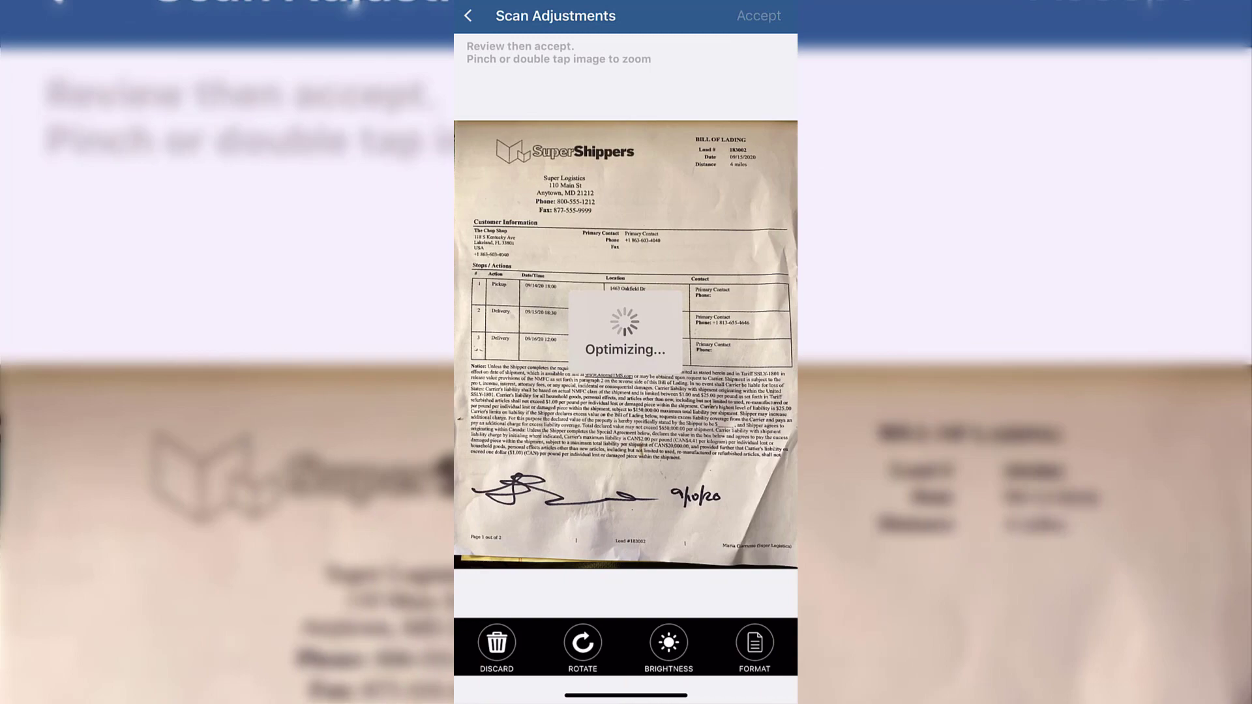
double_click(626, 331)
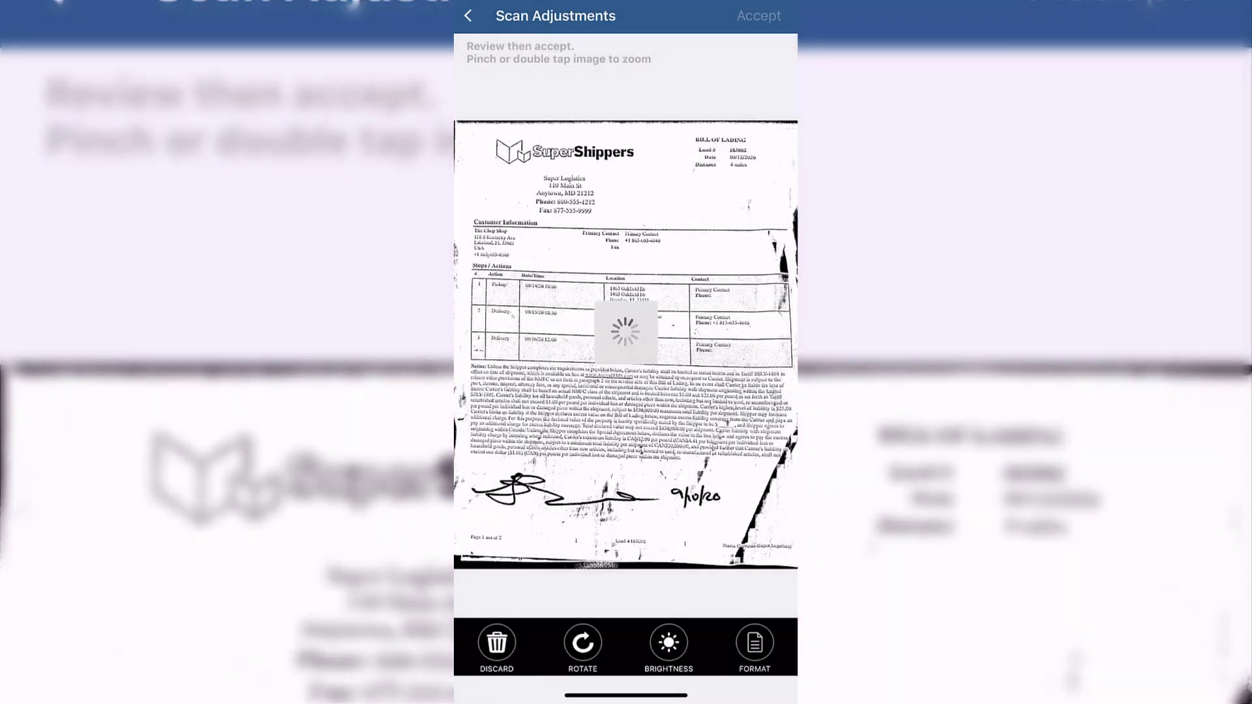
click(757, 15)
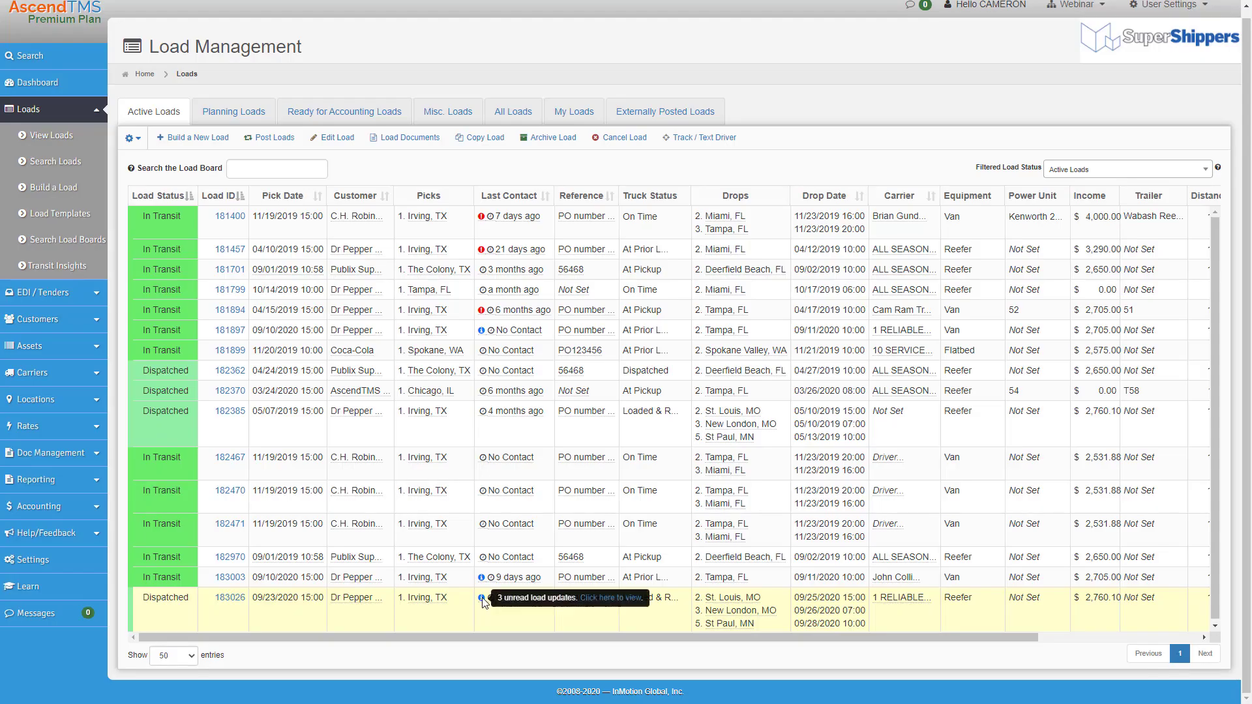
Review load 183026's Load Log showing Transflo Mobile updates (Starting Trip, Driver Assigned, tracking start)
click(563, 597)
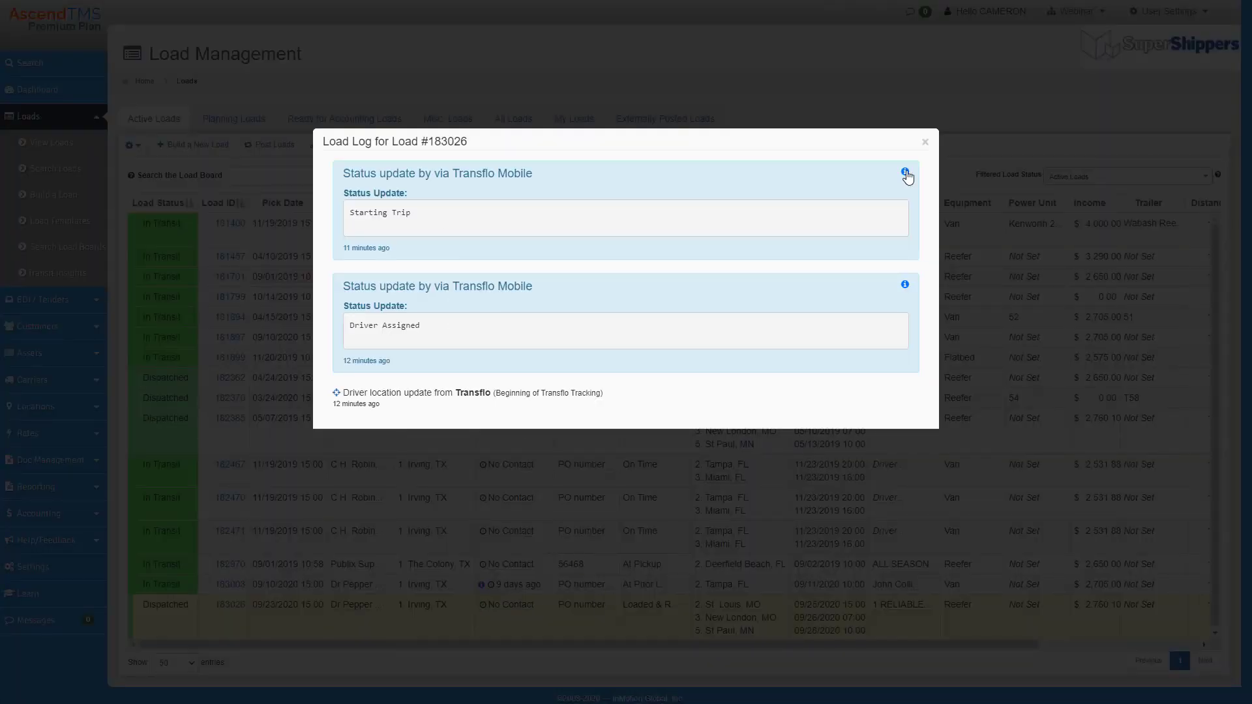
click(925, 142)
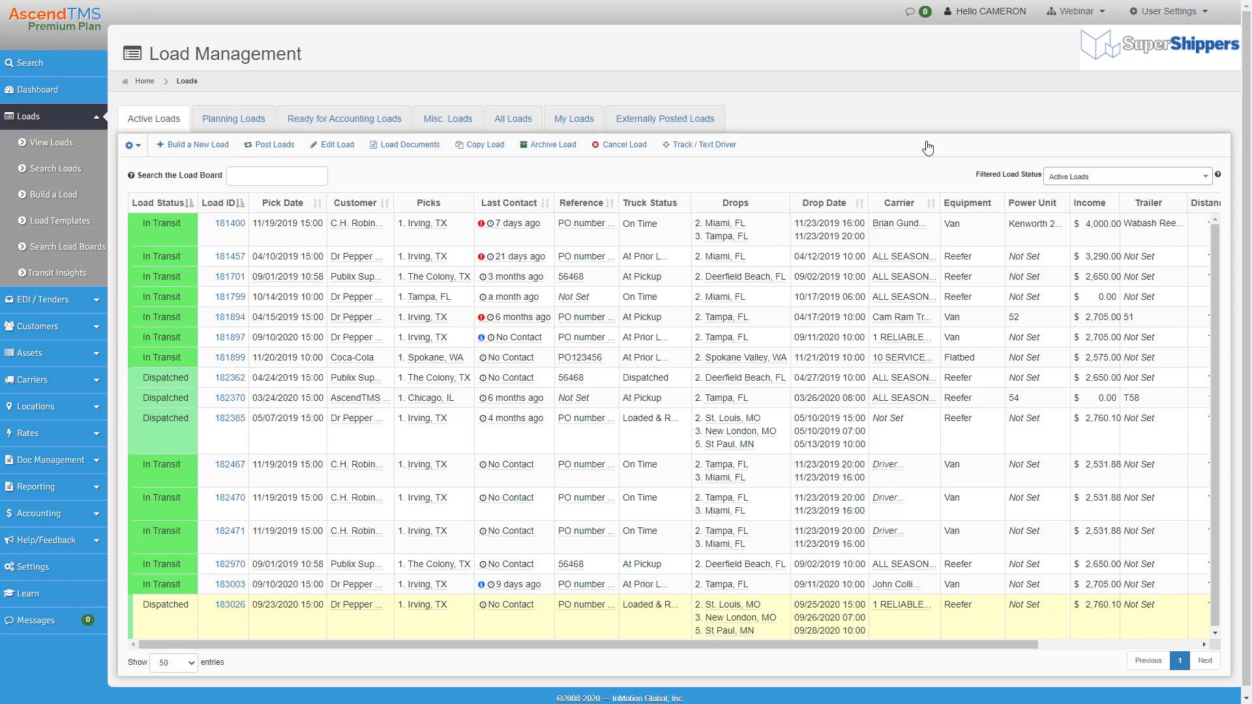
mouse_move(540, 602)
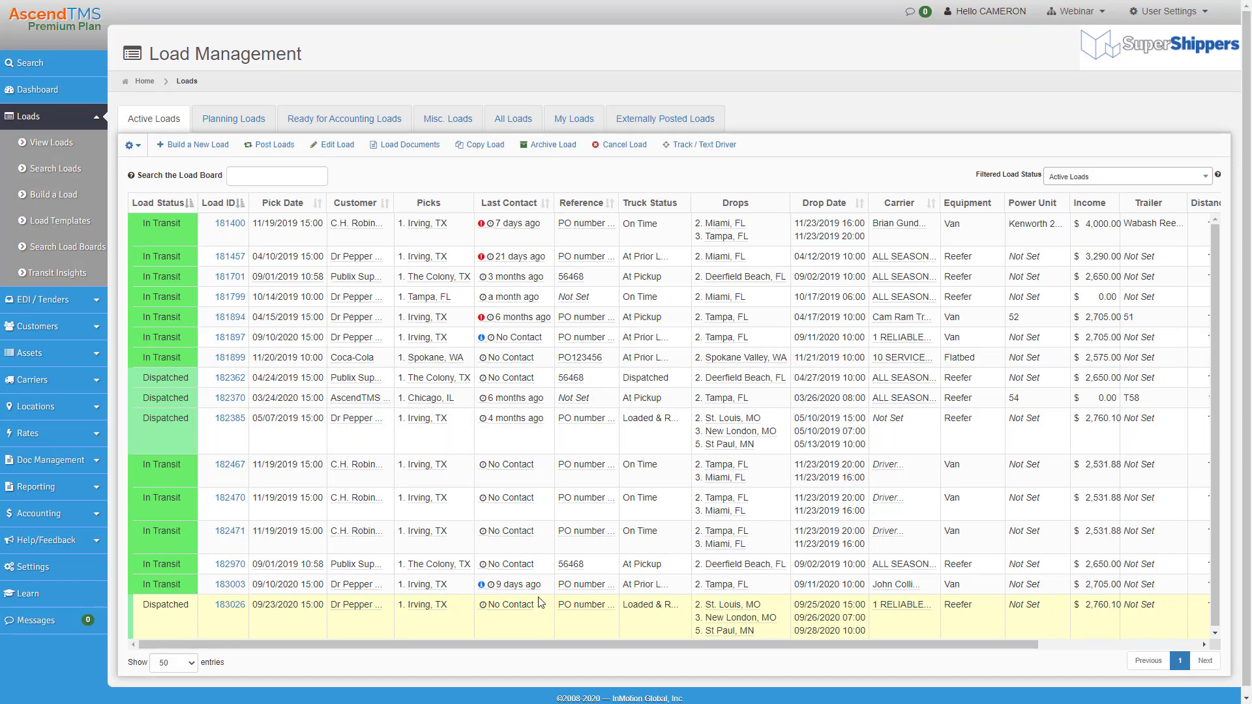
Search Doc Management for the Transflo Mobile bill of lading attached to load 183026
click(49, 459)
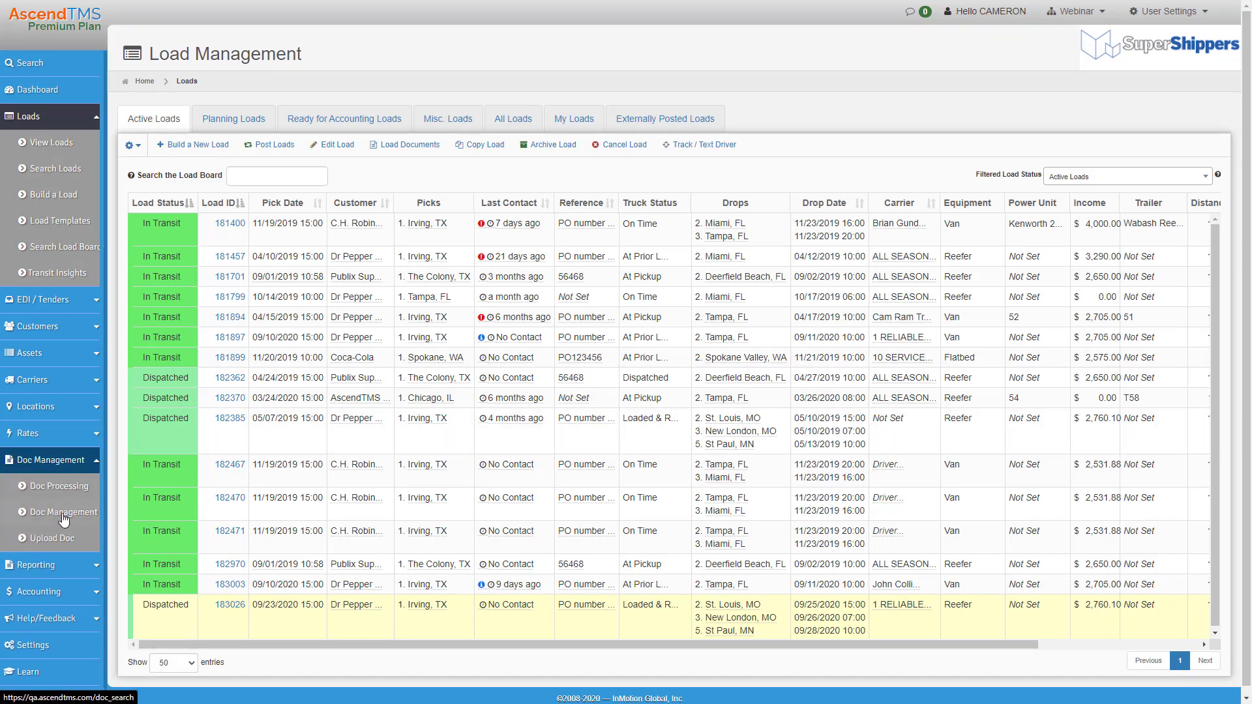
click(56, 512)
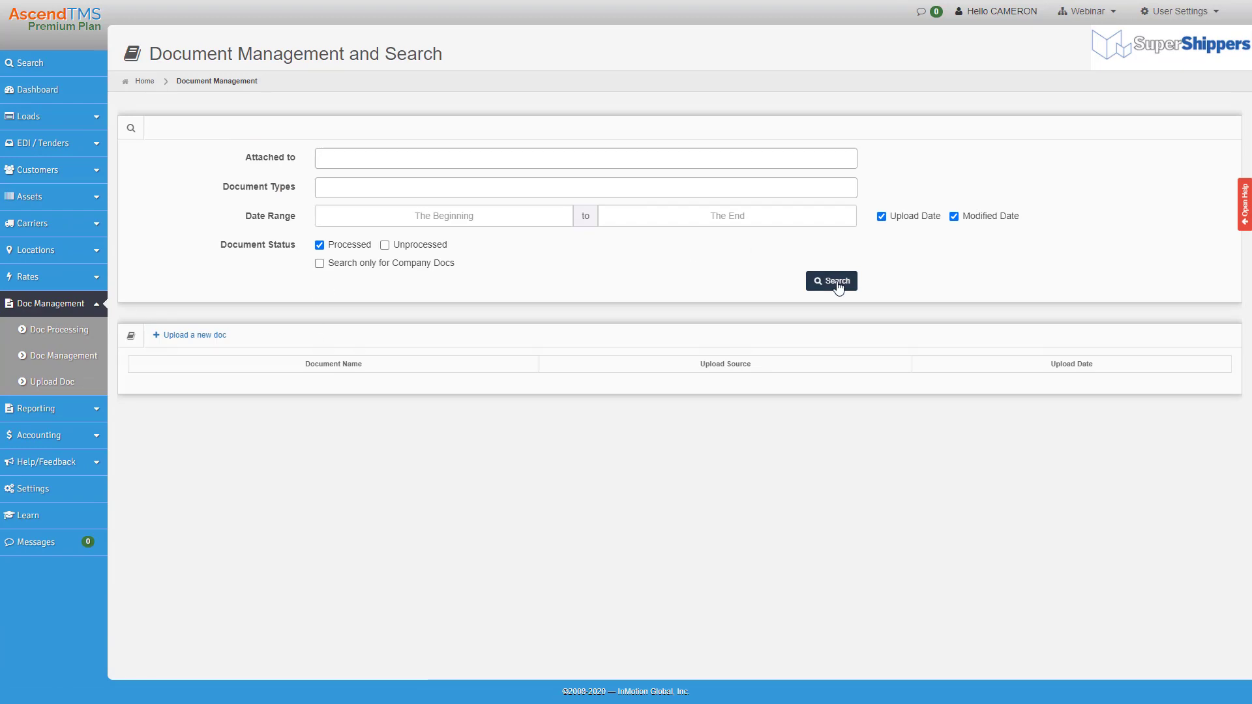
click(830, 282)
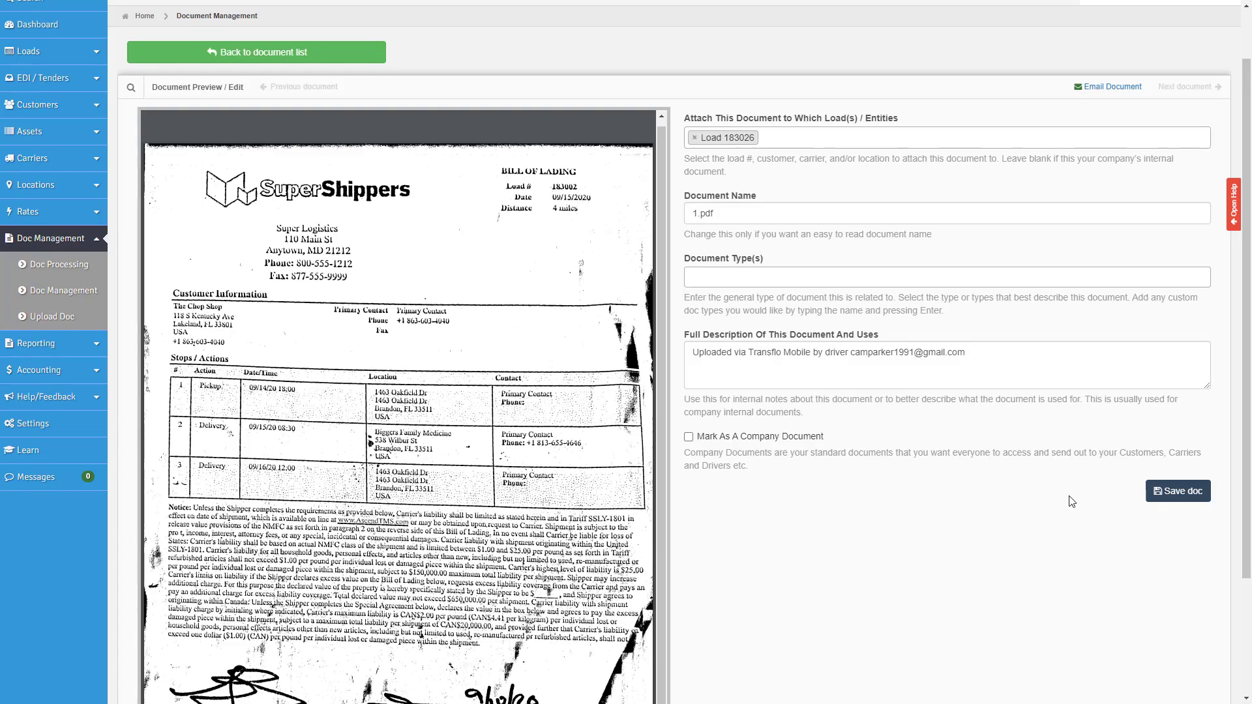
mouse_move(1068, 502)
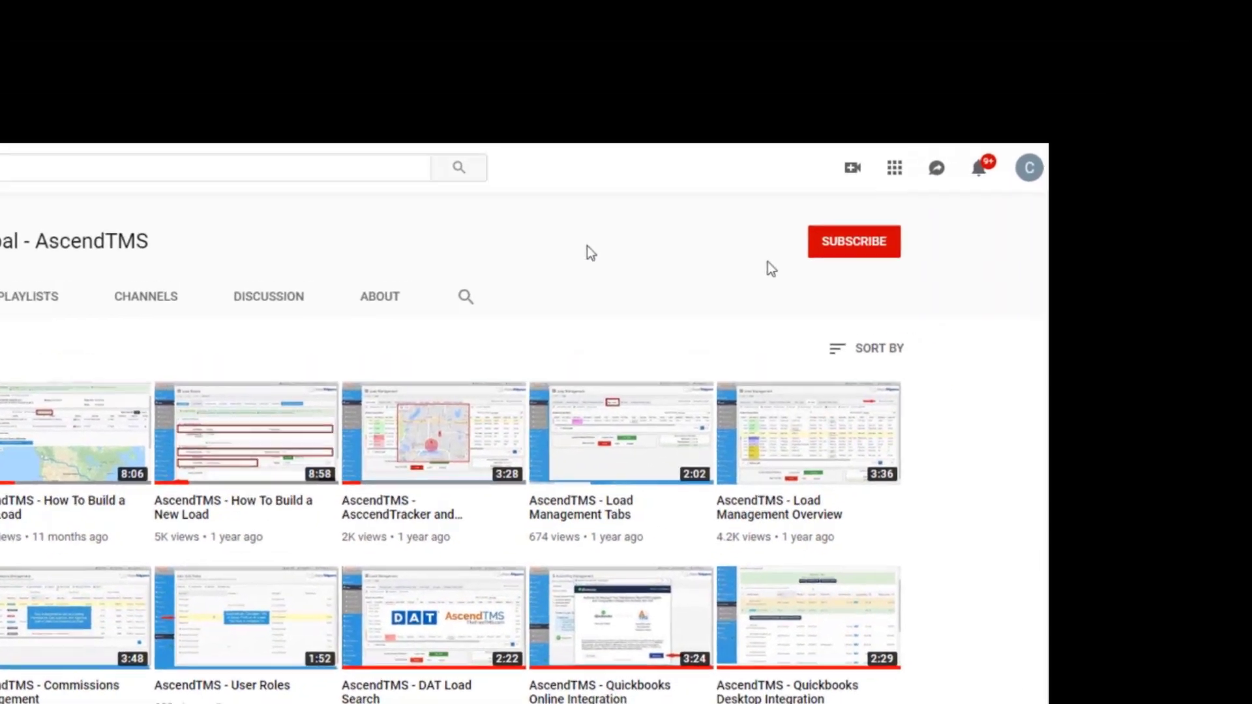
Subscribe to the AscendTMS YouTube channel and browse its tutorial videos
click(853, 241)
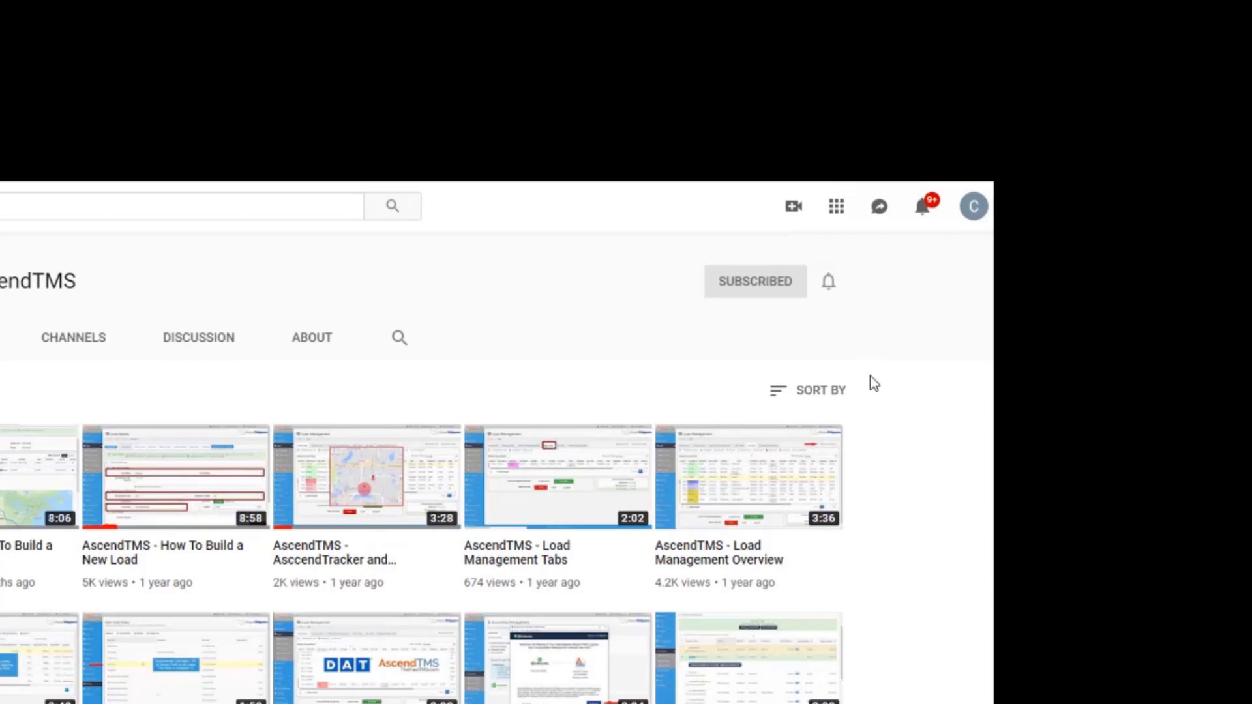
scroll(down, 3)
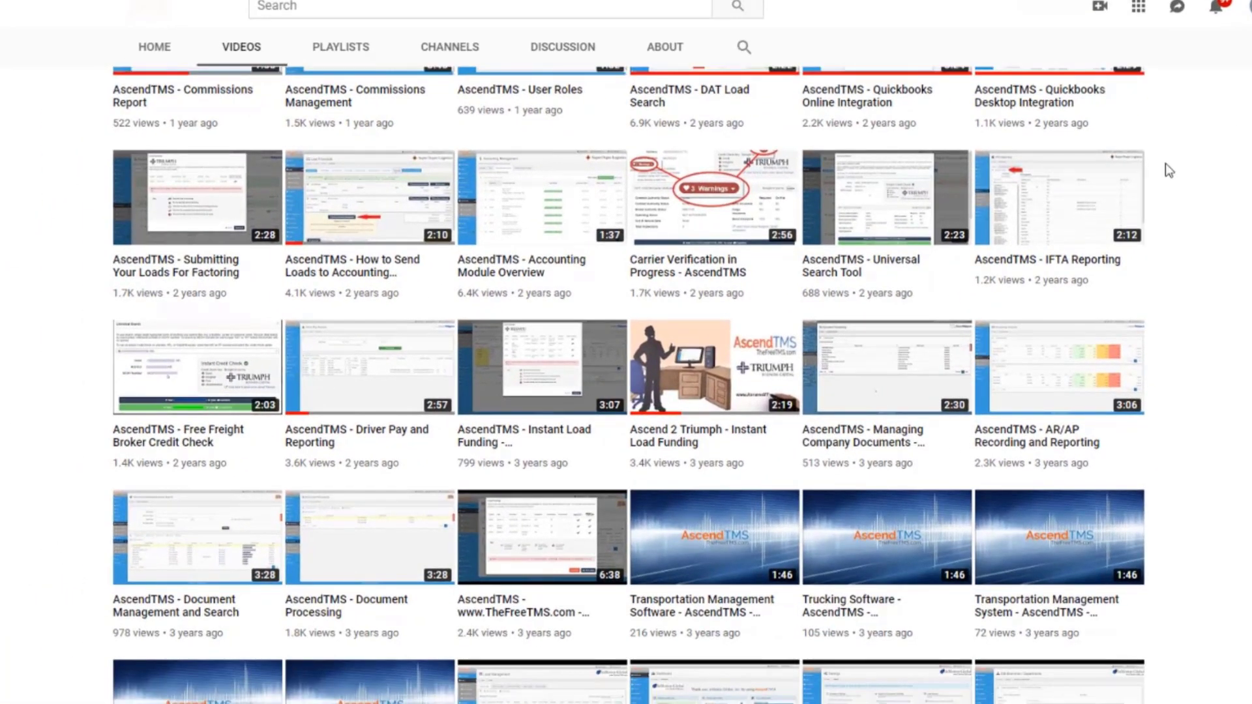